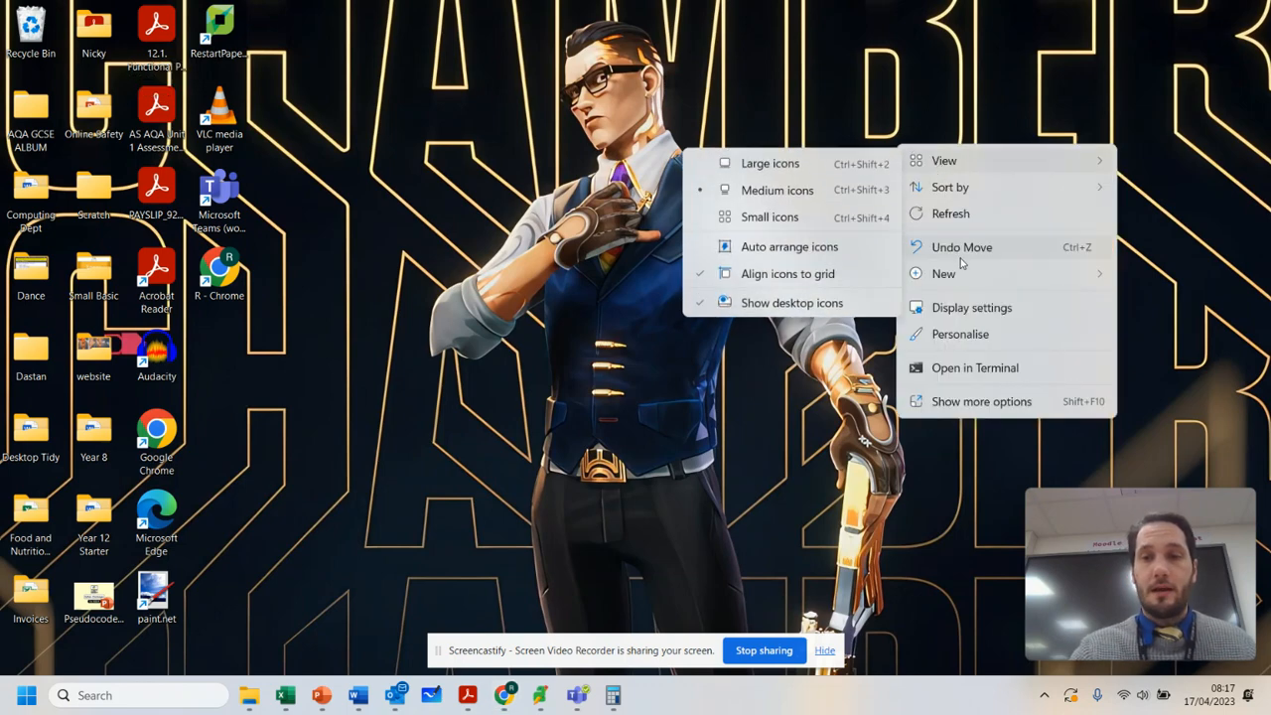
Create a desktop folder named HTML PROJECT and open it in File Explorer.
click(944, 274)
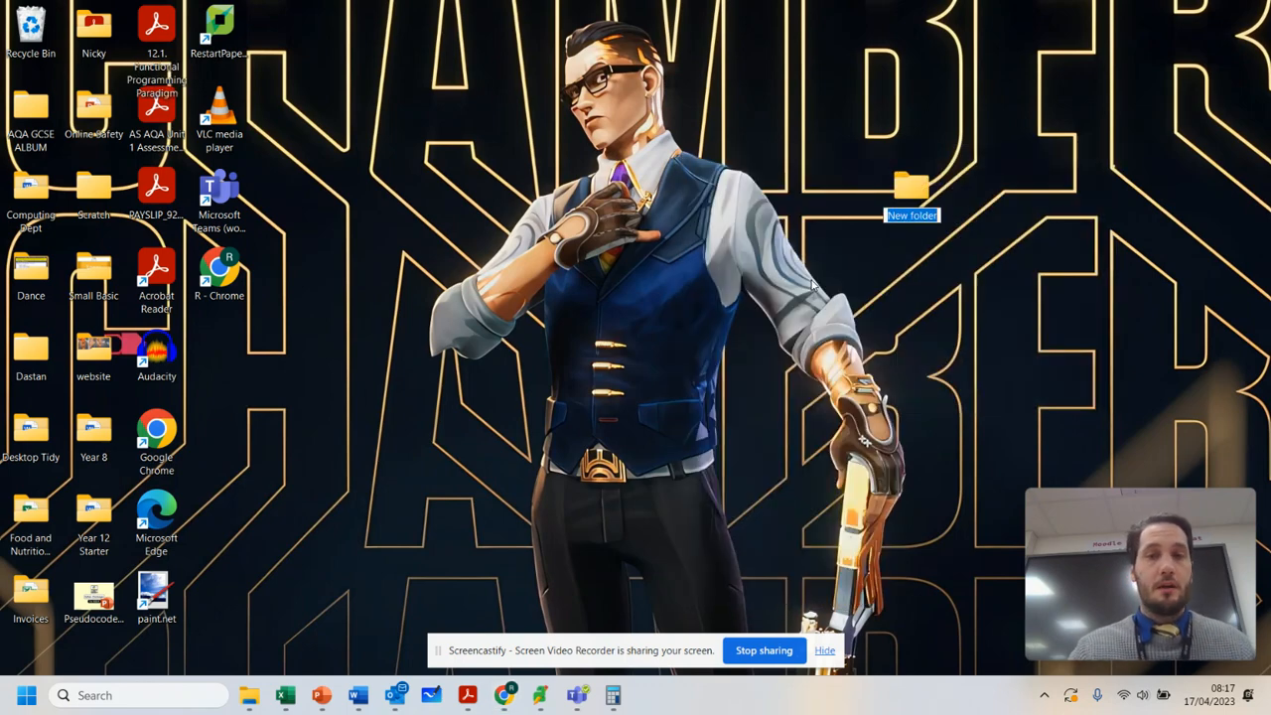
text(HTML PROJECT)
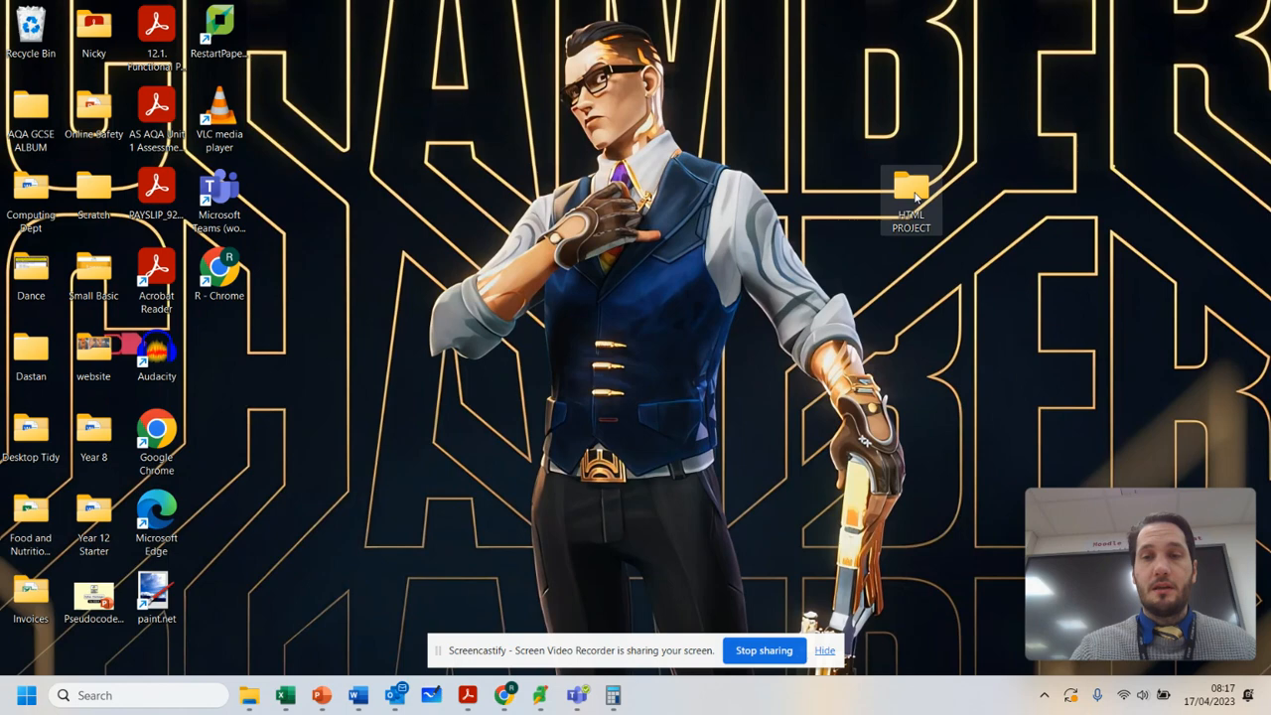
double_click(909, 194)
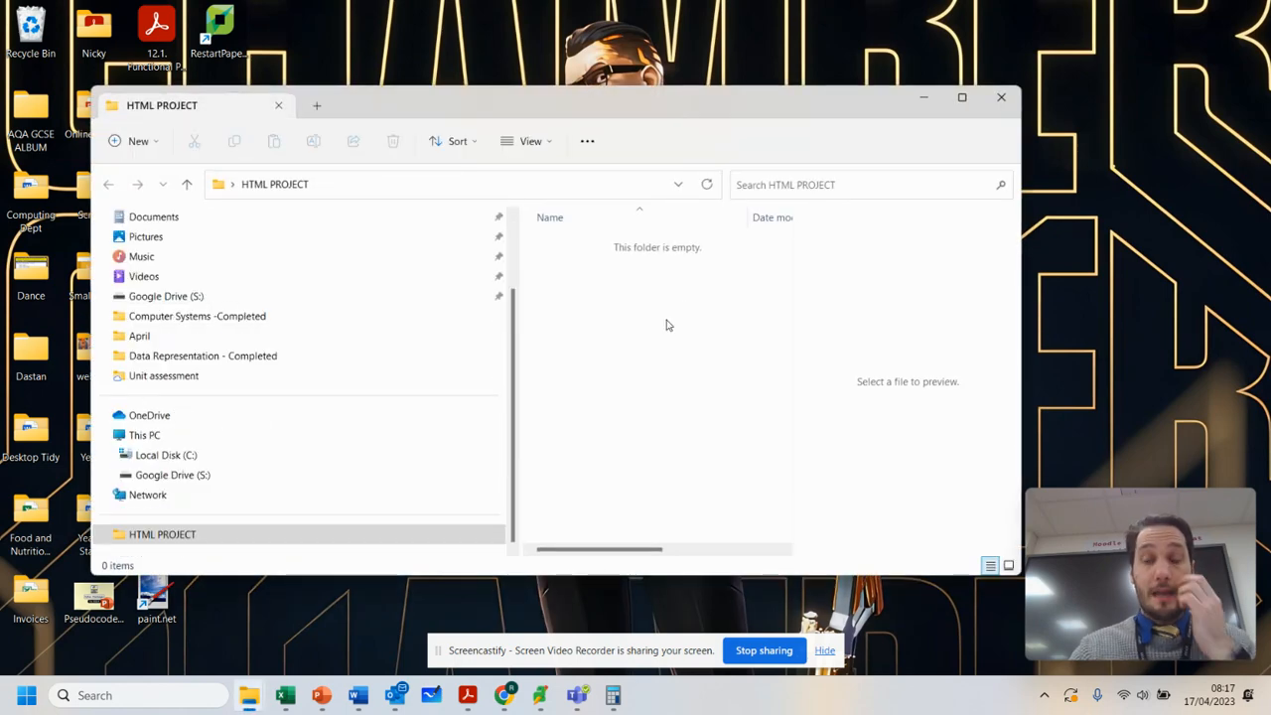
click(961, 95)
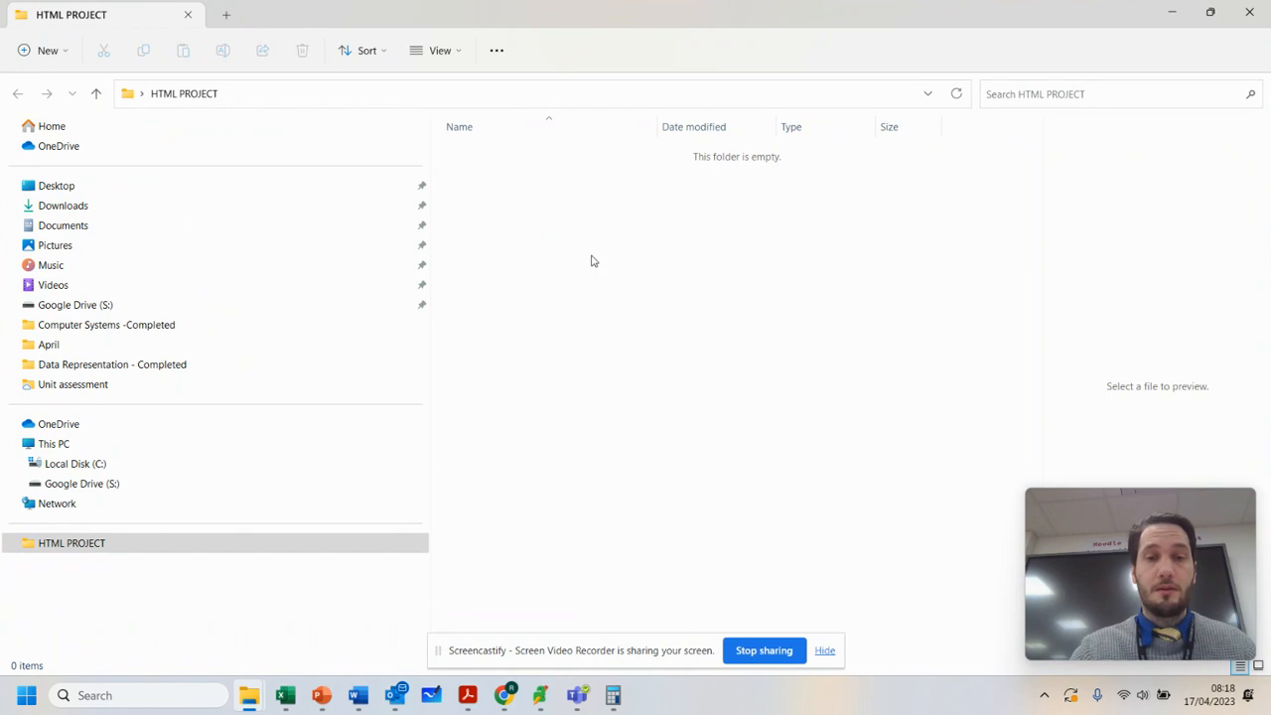
Add subfolders named Images, Videos and Sounds inside HTML PROJECT.
right_click(592, 260)
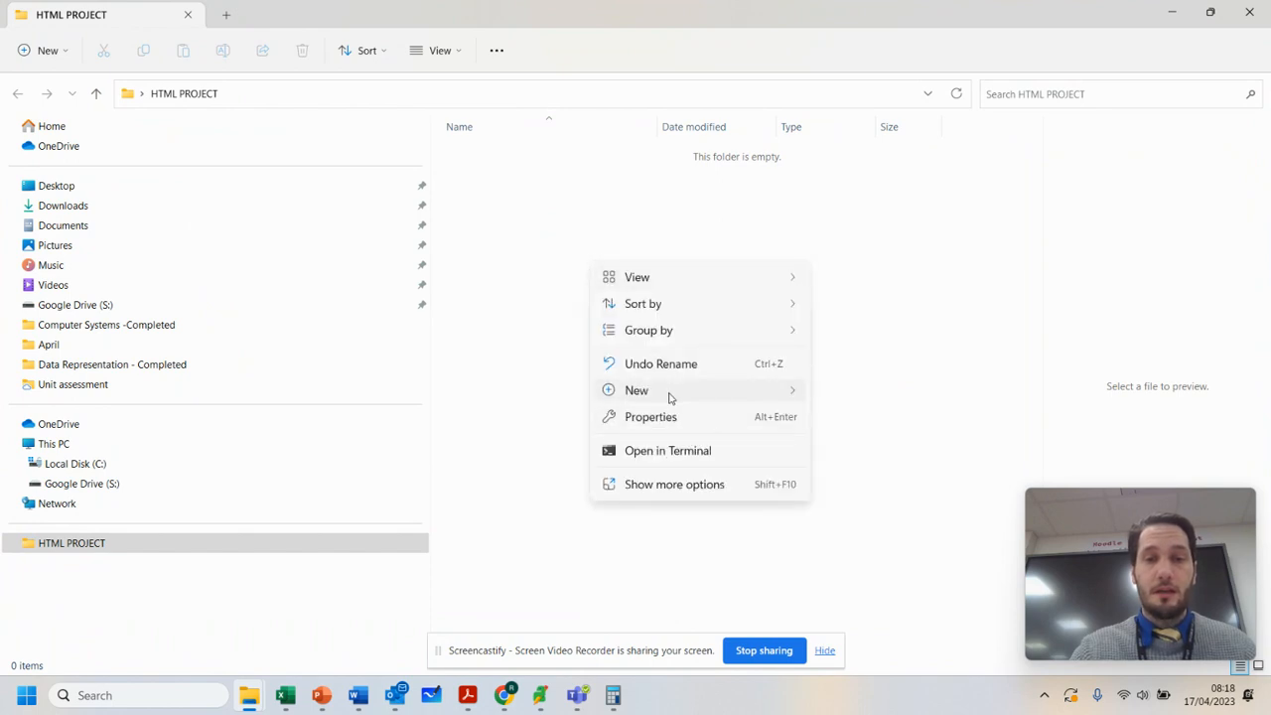
click(635, 389)
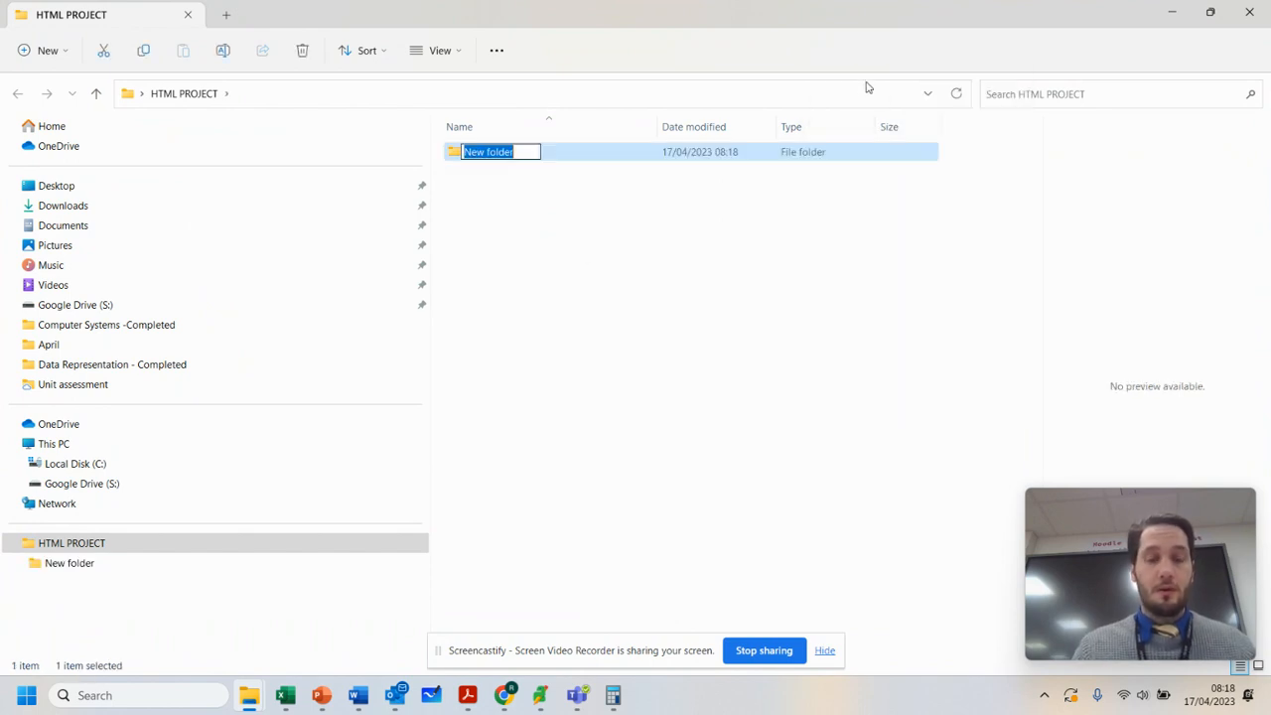
text(Images)
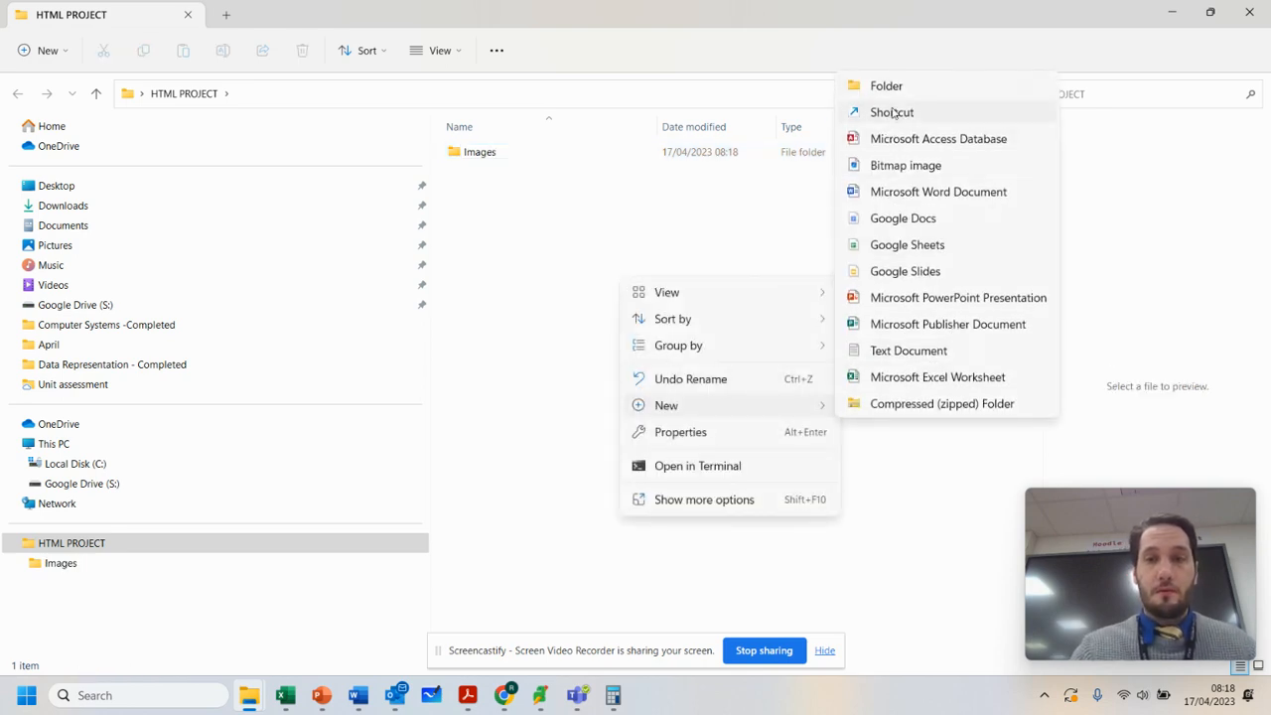
click(886, 85)
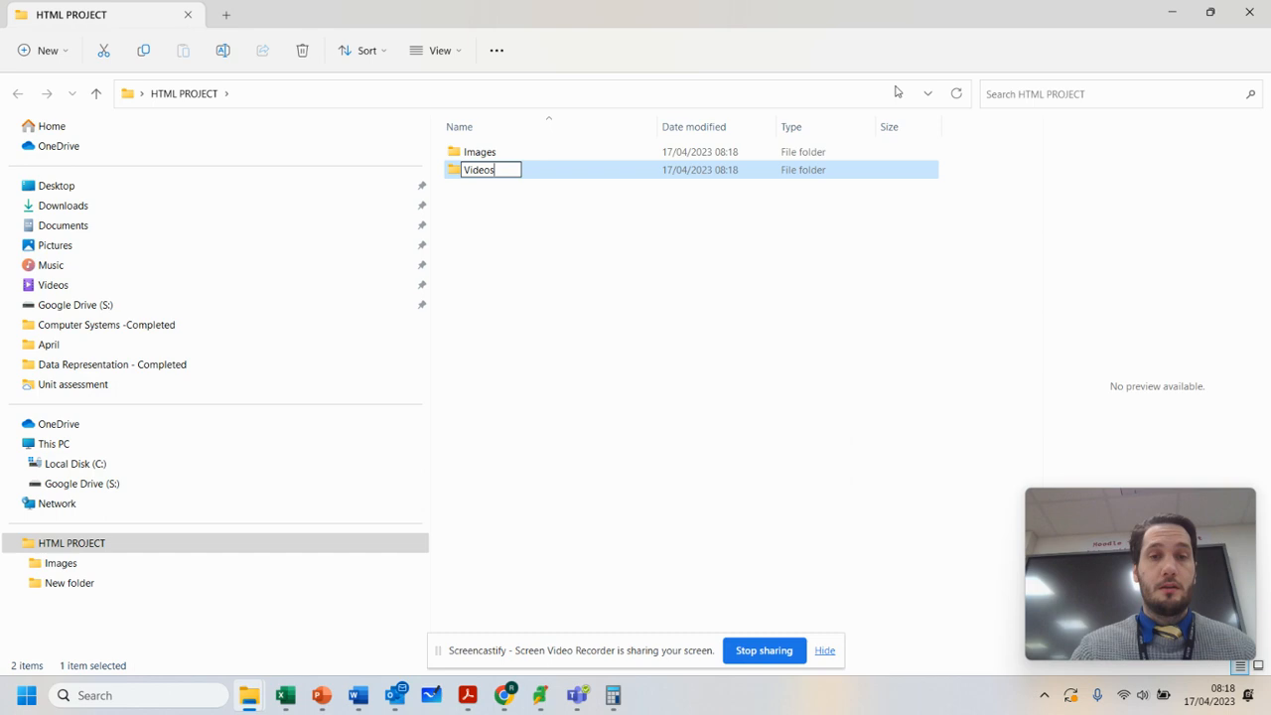
right_click(624, 288)
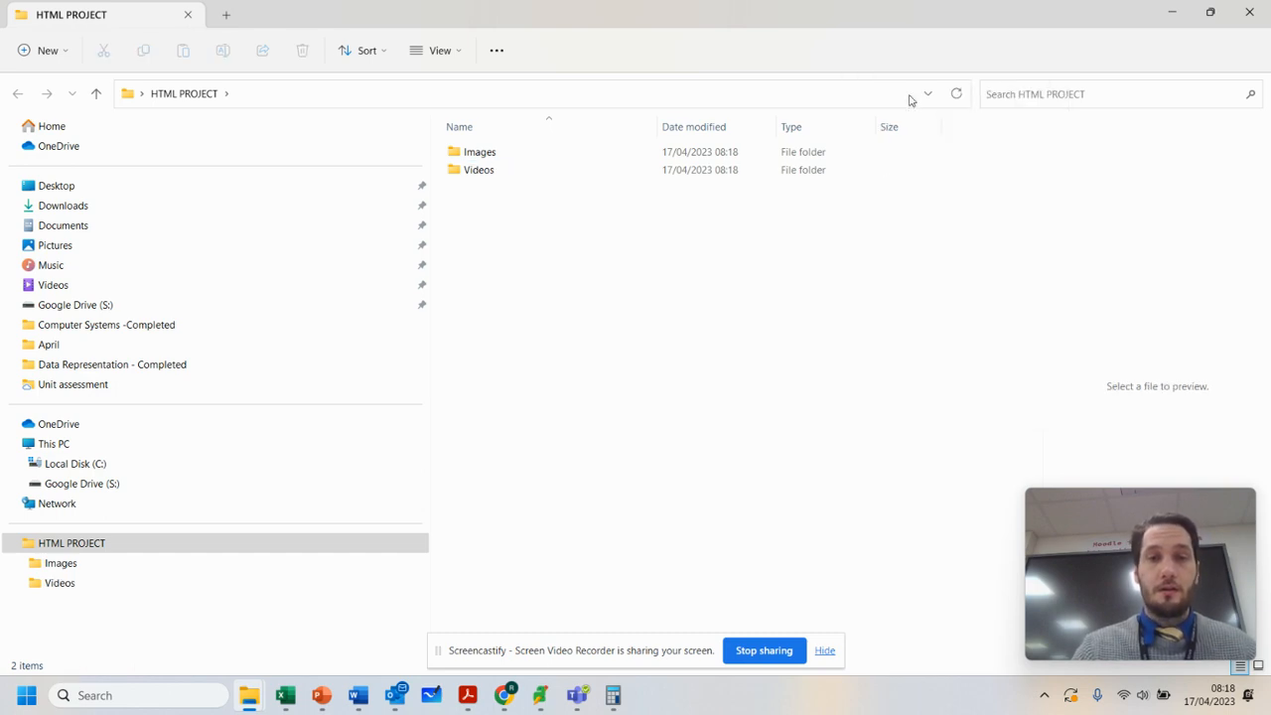
text(Sounds)
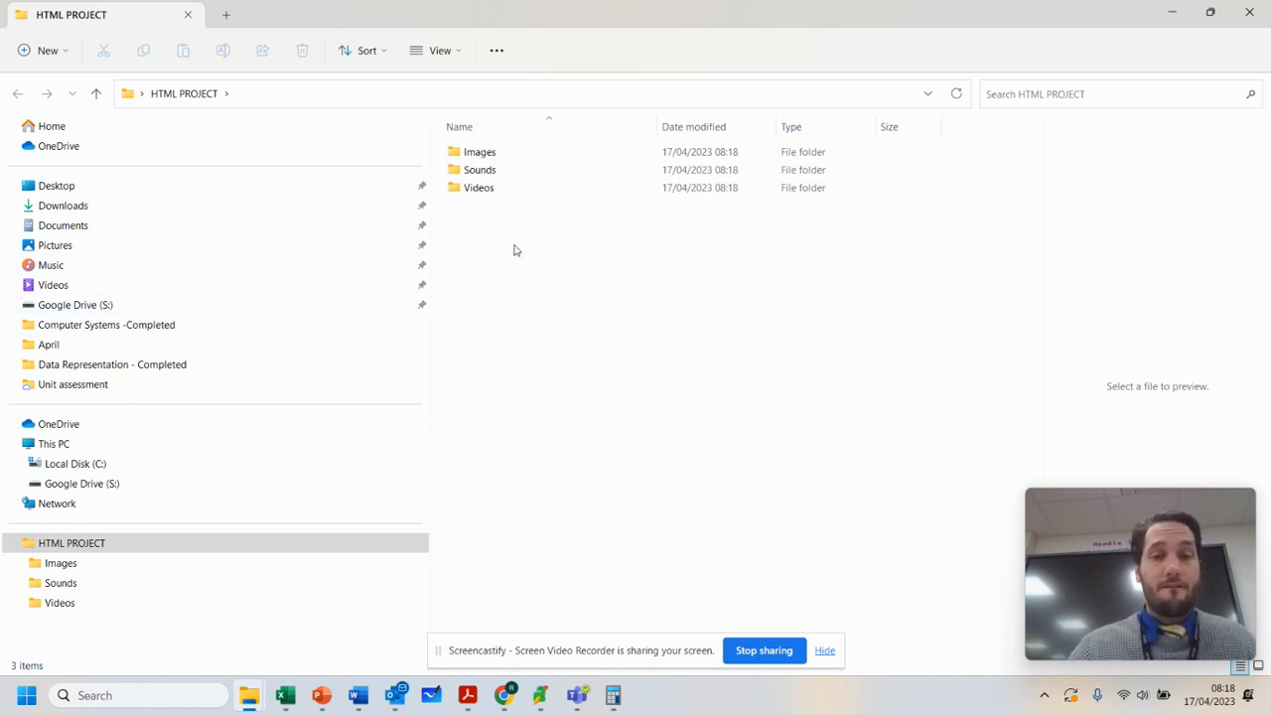
mouse_move(556, 306)
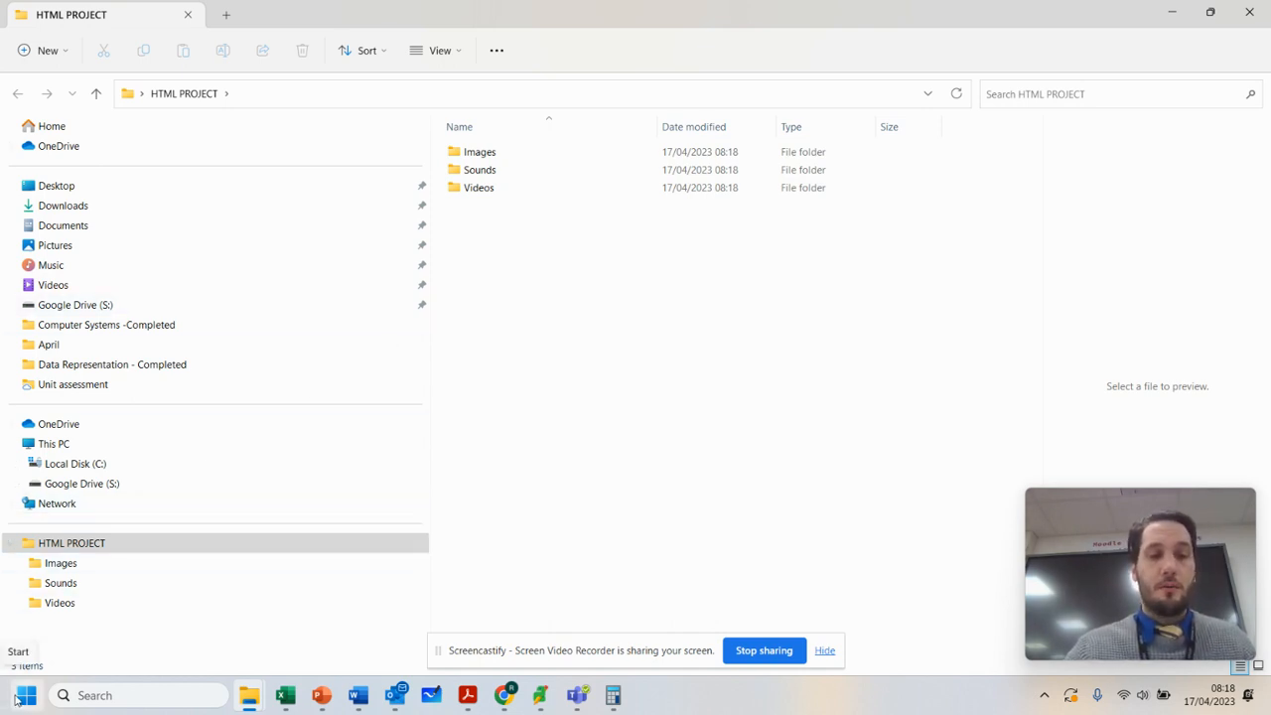
Search the Start menu for notepad to launch a blank Notepad document.
click(24, 695)
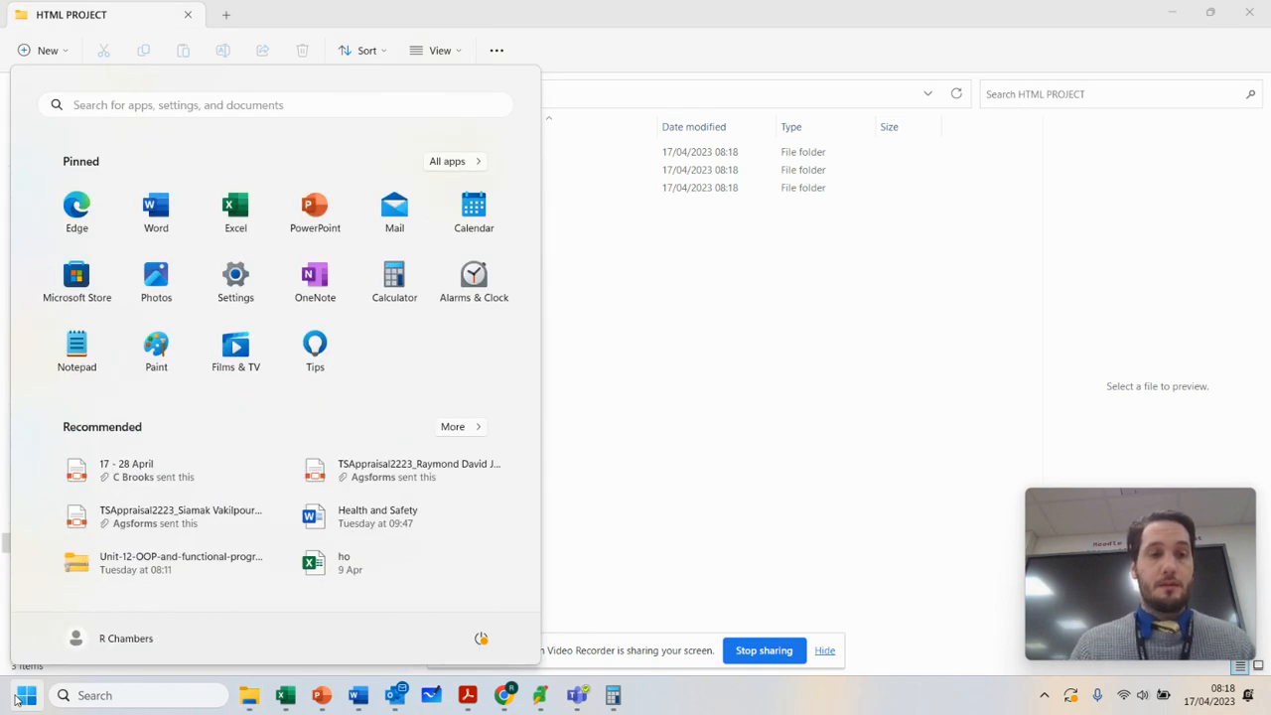
text(notepad)
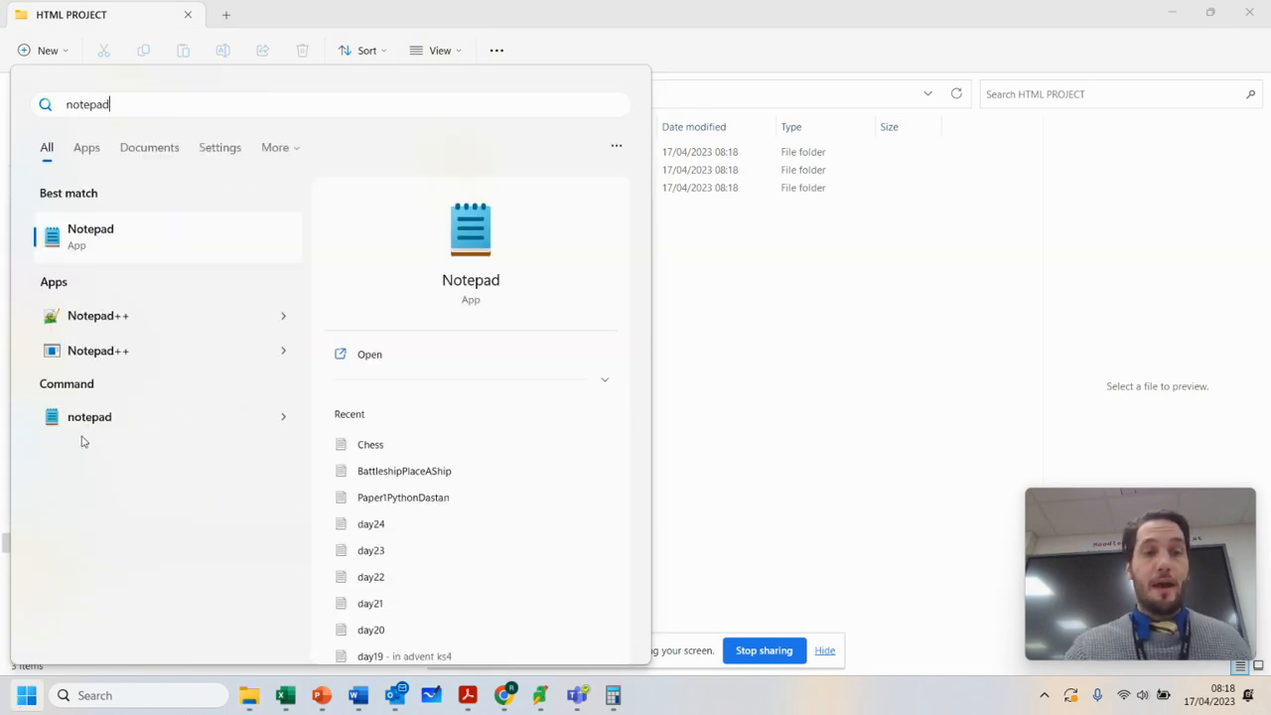
mouse_move(123, 286)
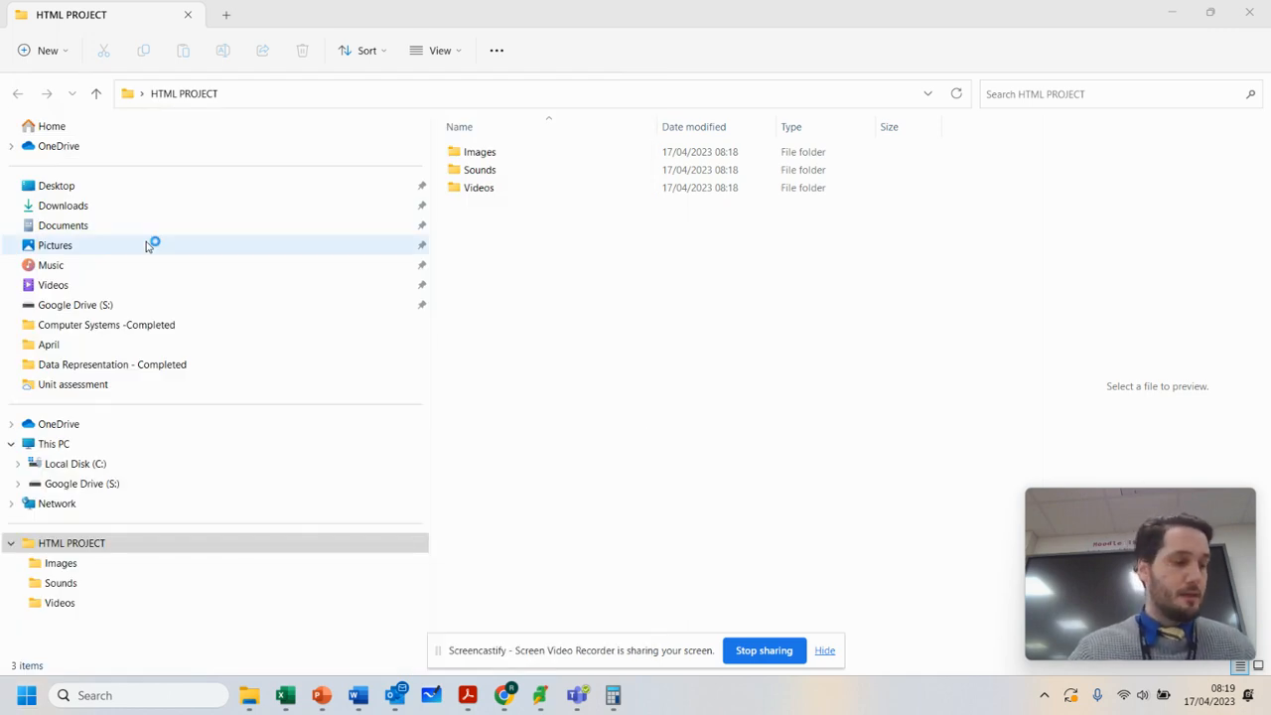
mouse_move(526, 310)
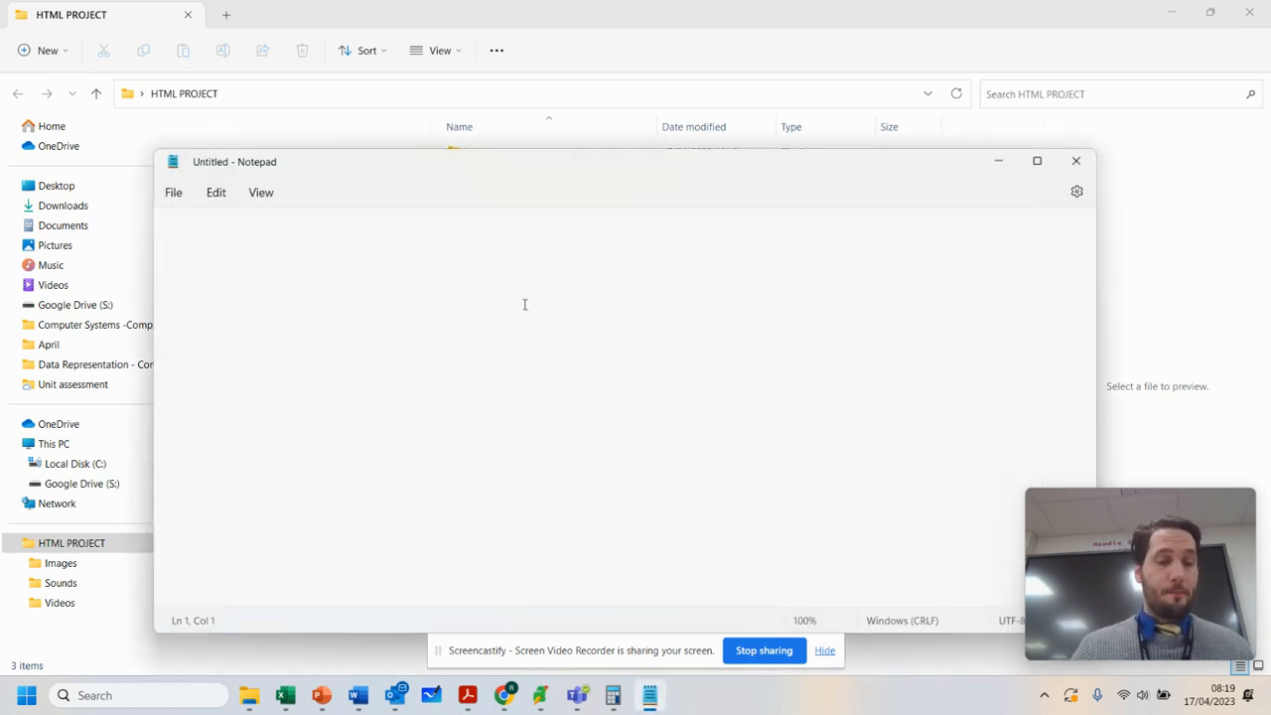
Write <html>, <head>, </head>, <body>, </body> and </html> tags each on its own line.
text(<h)
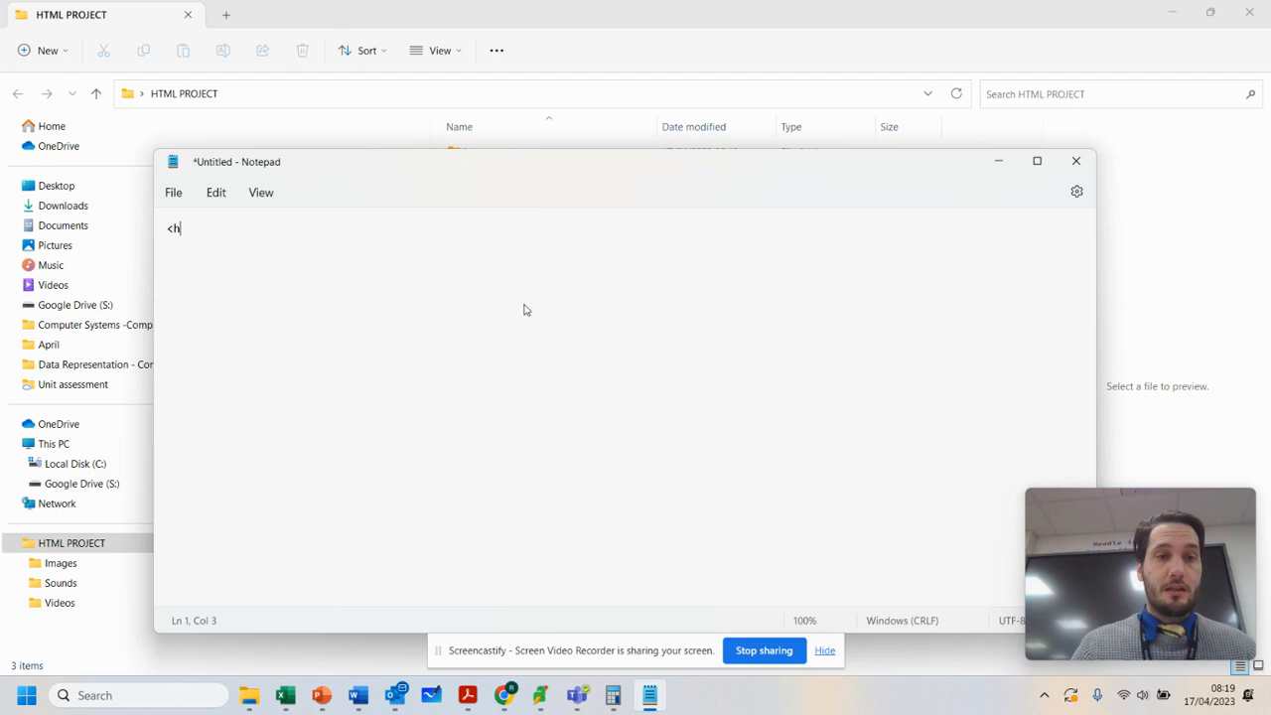
text(tml>)
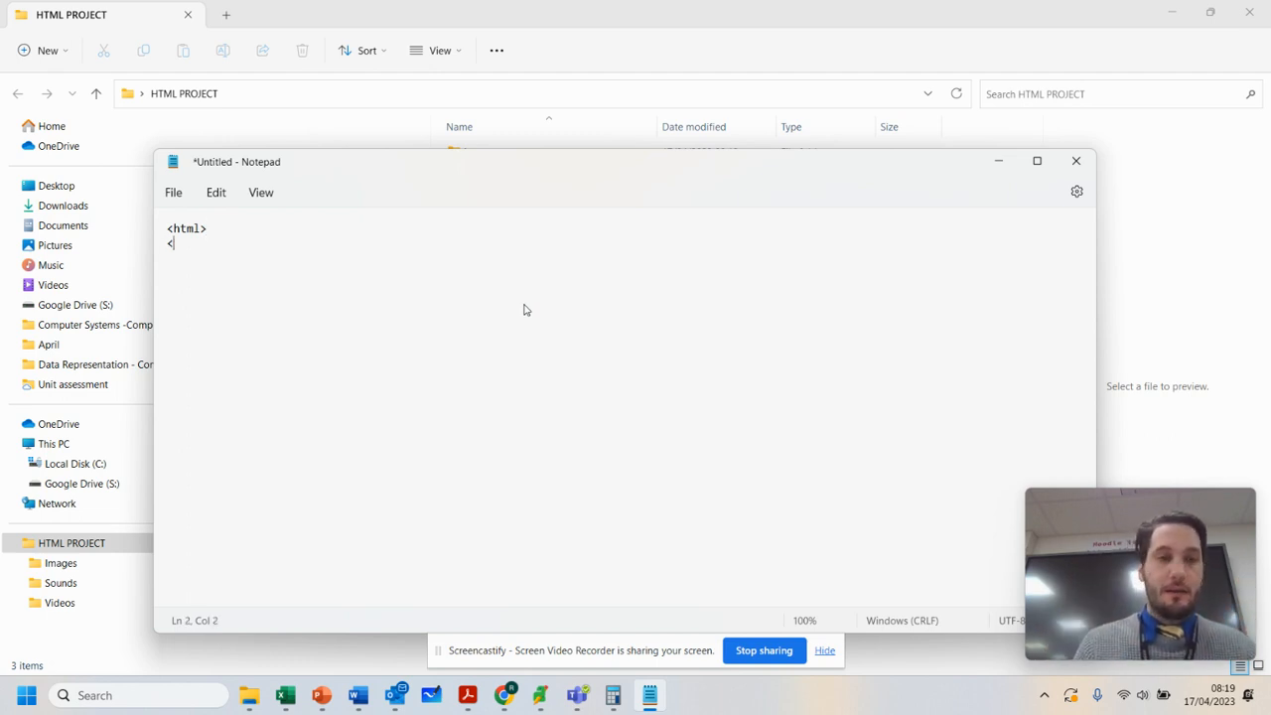
text(<head>)
text(</head>)
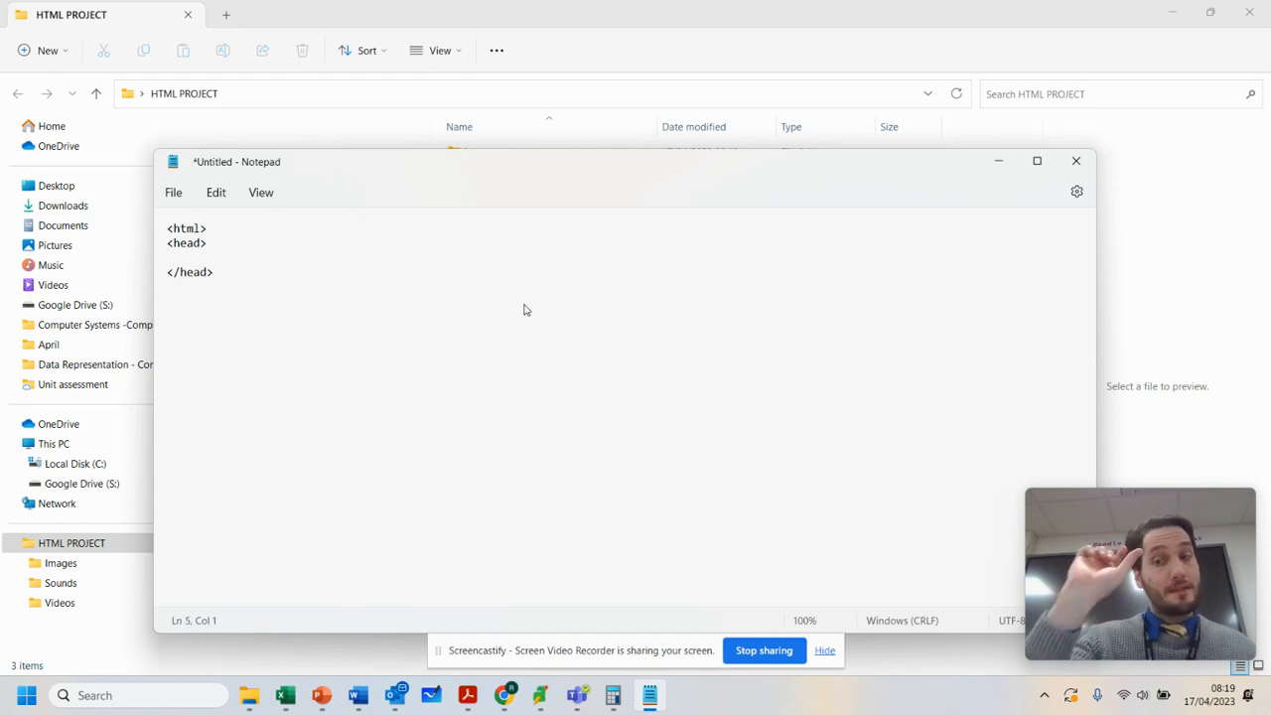
text(<b)
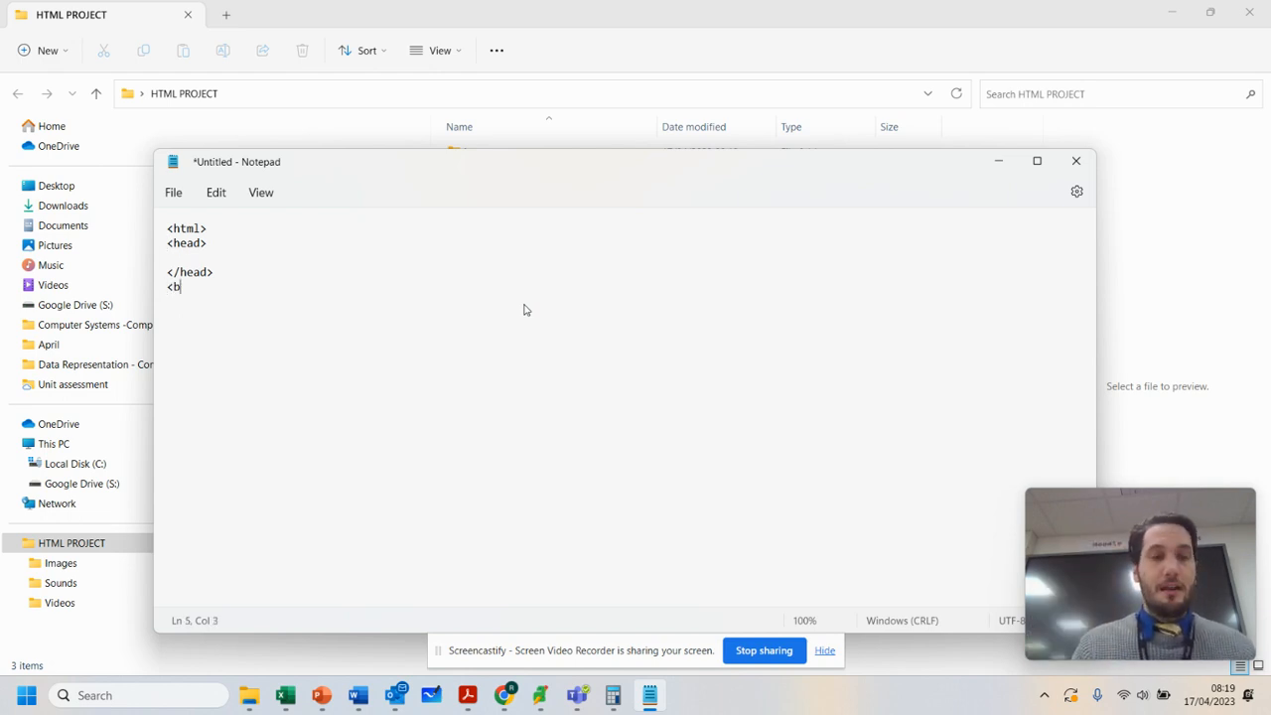
text(ody>)
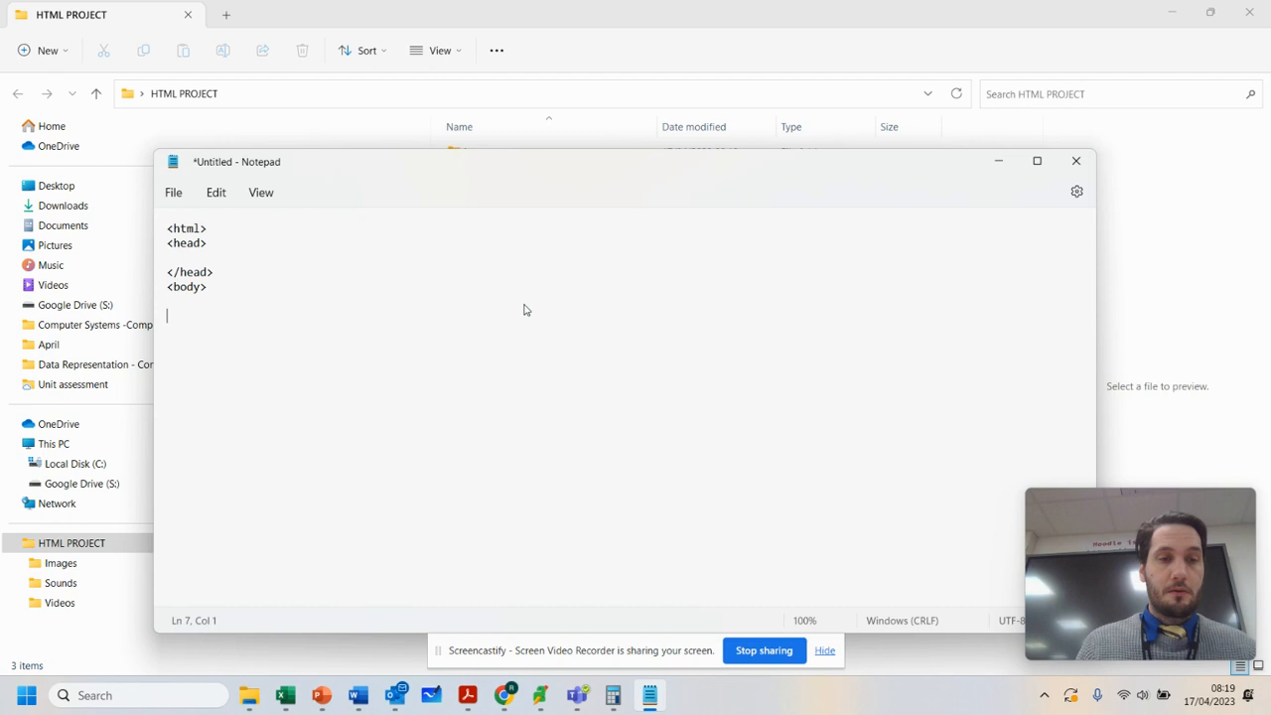
text(</body)
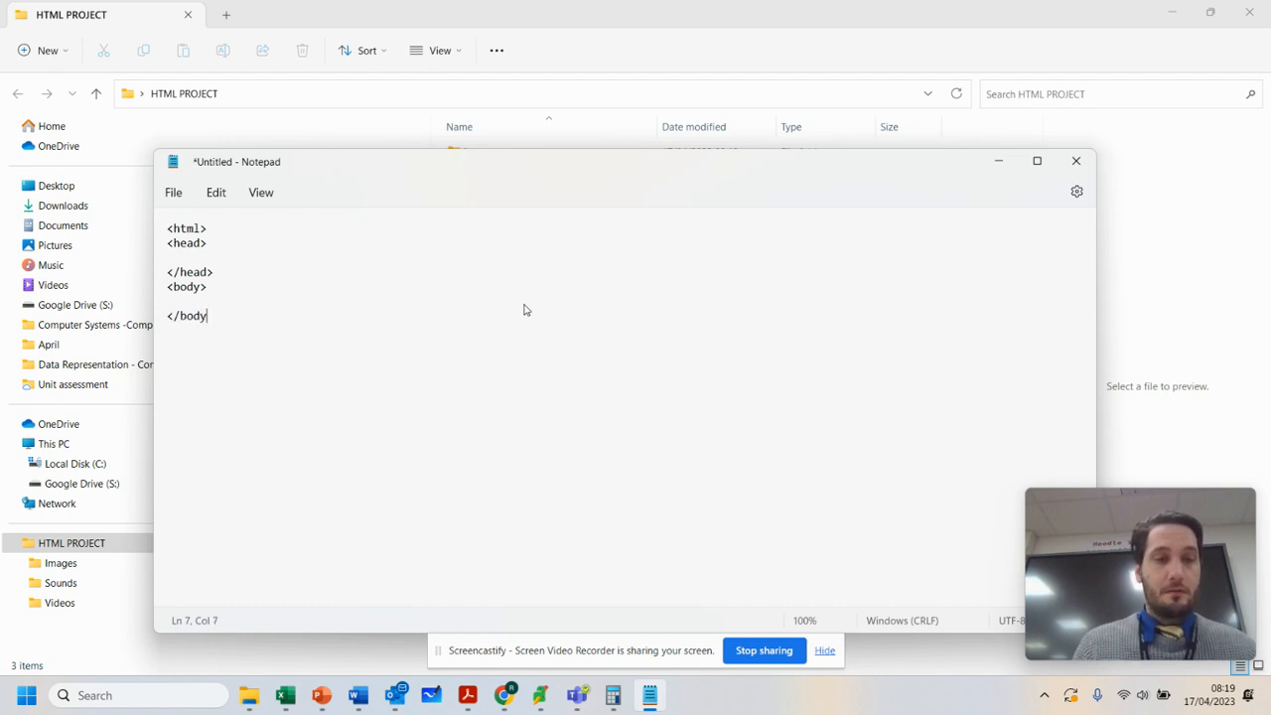
text(>)
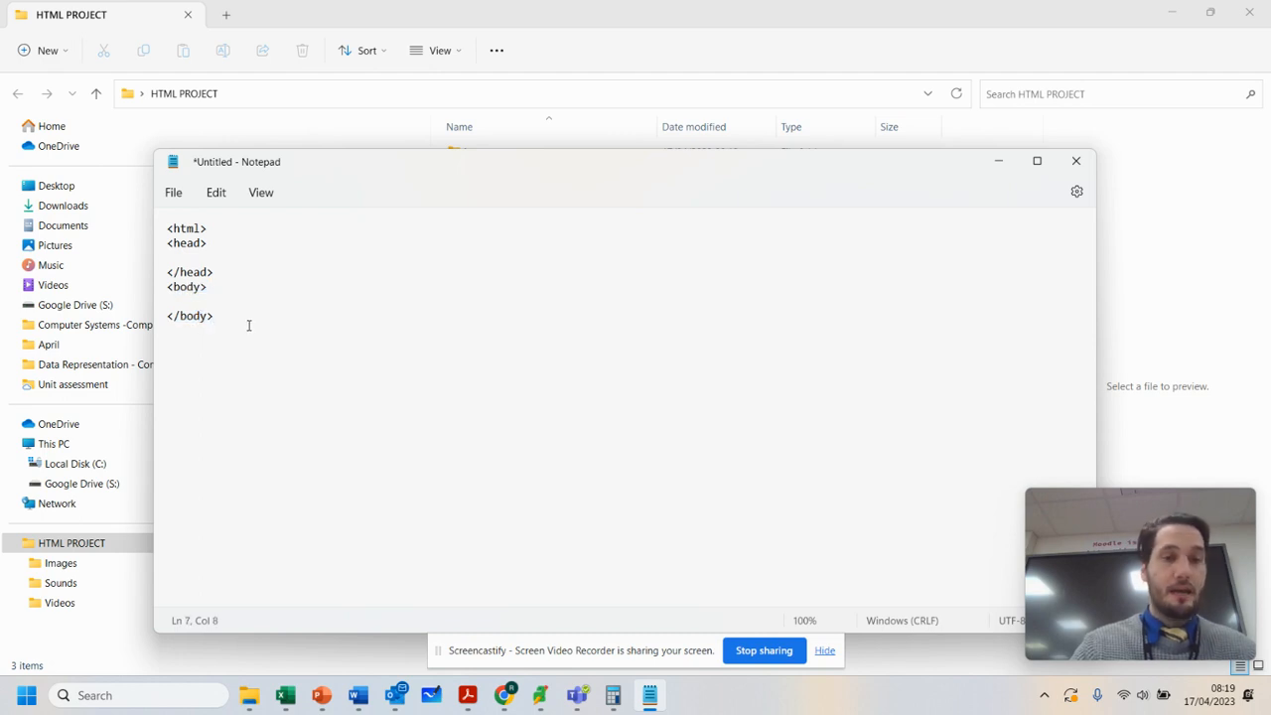
text(</html>)
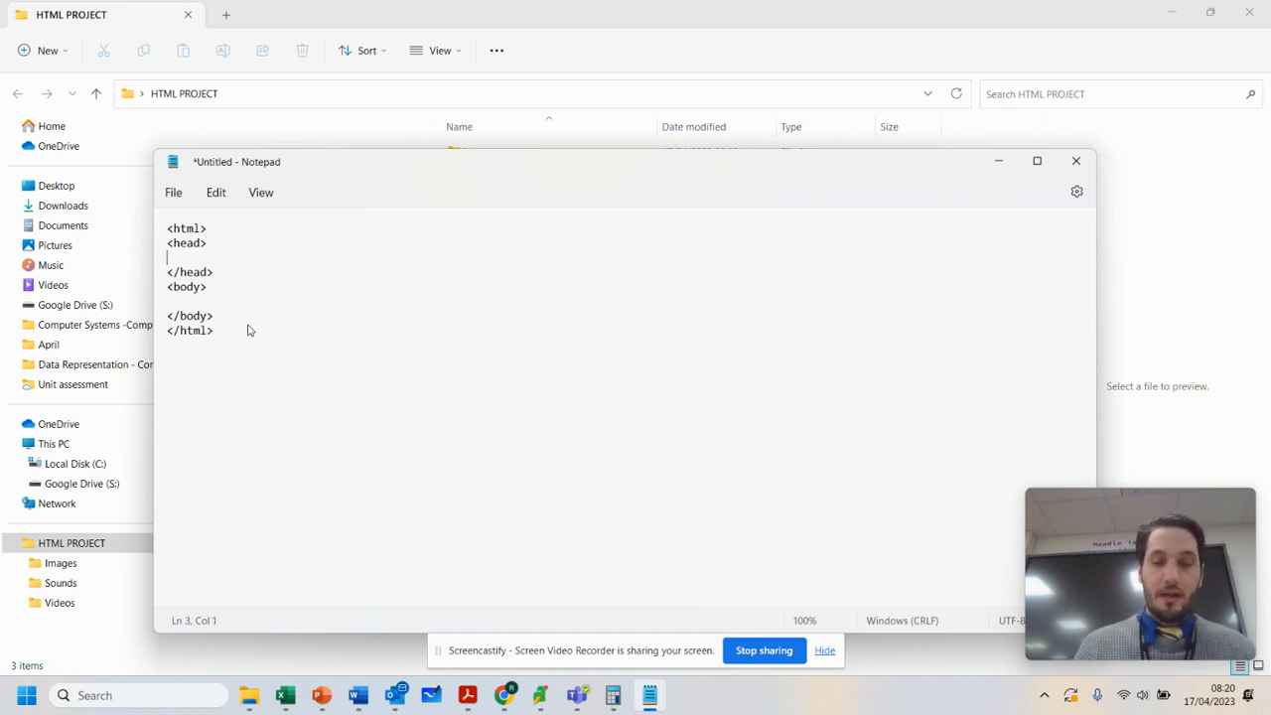
Add <title>My first web page</title> in the head and space the sections with blank lines.
text(<)
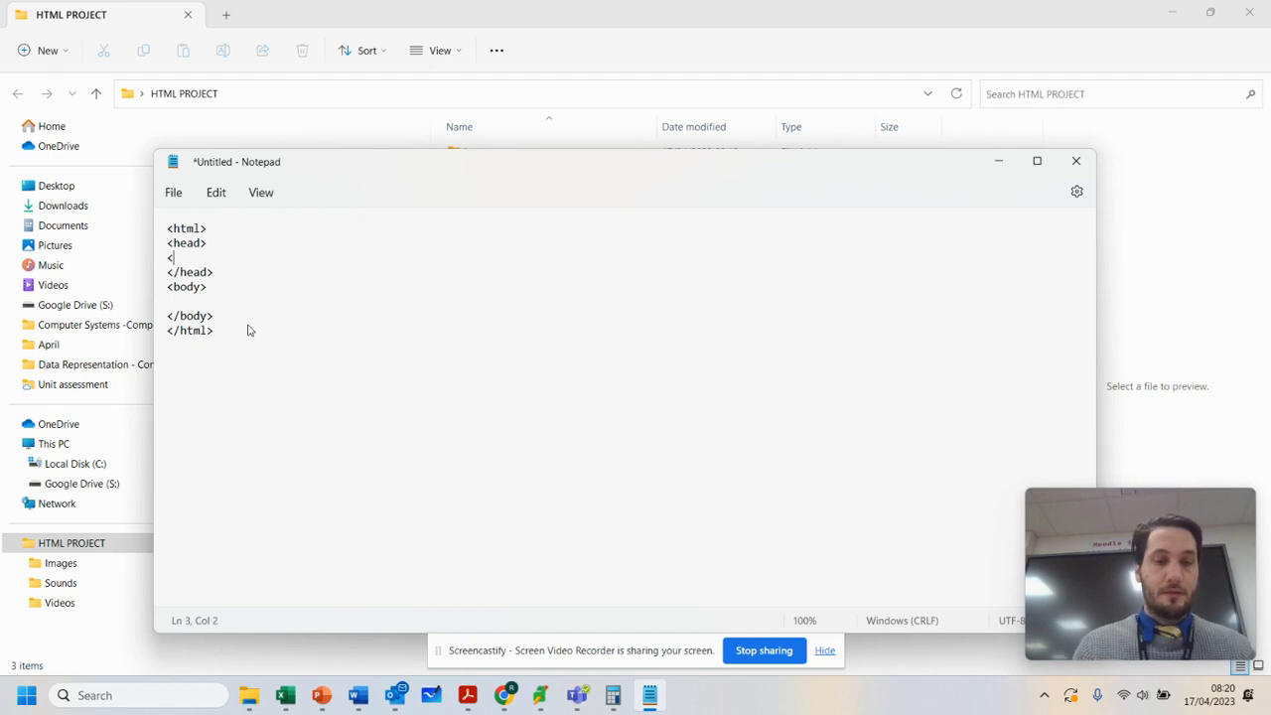
text(t)
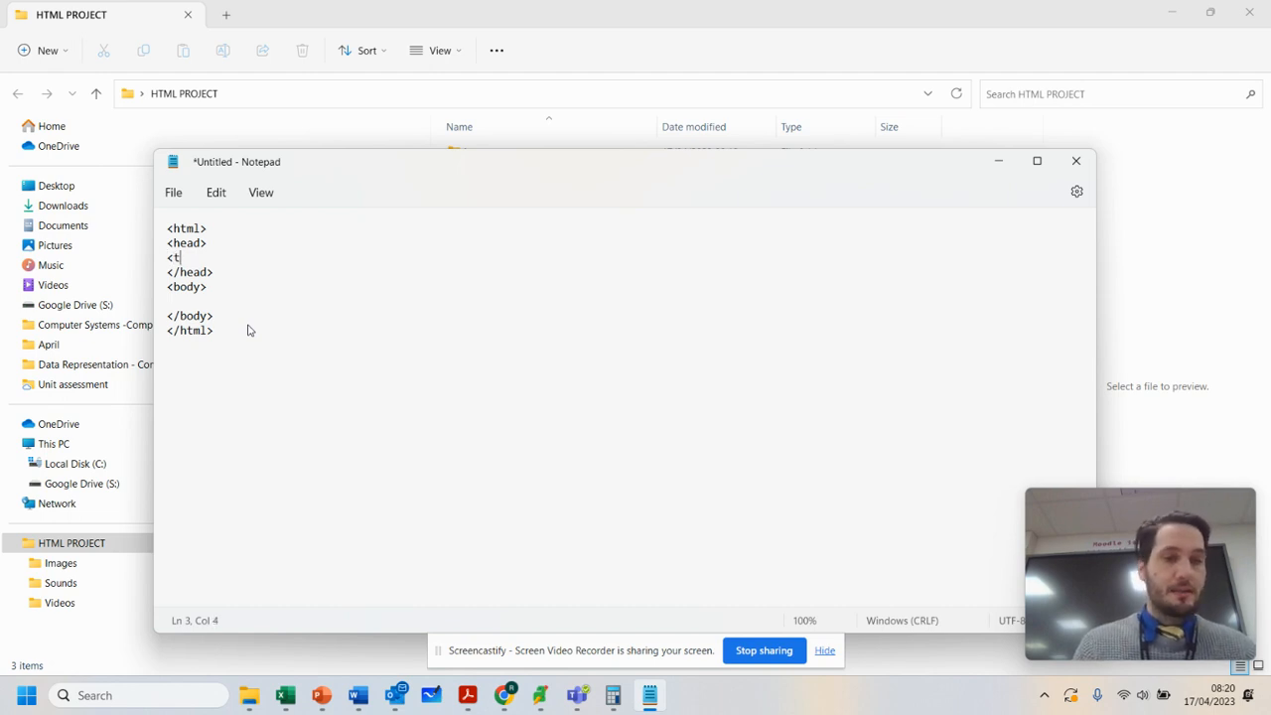
text(itle>)
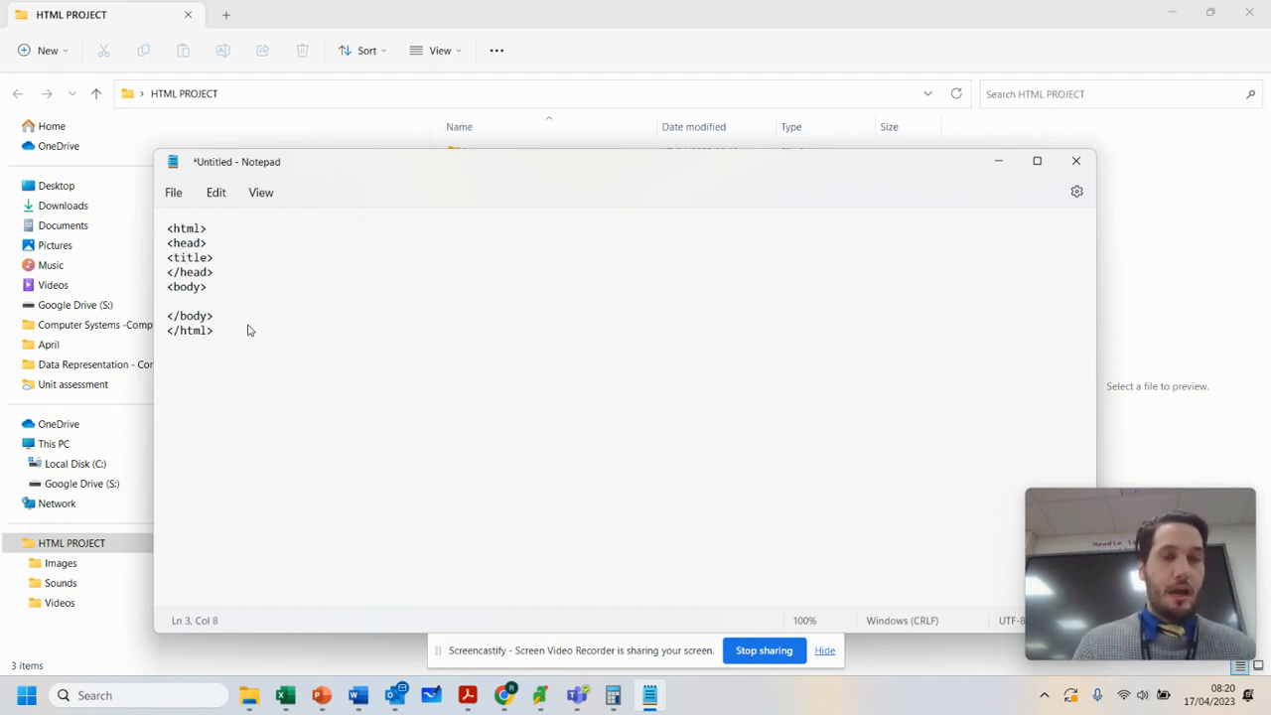
text(My first)
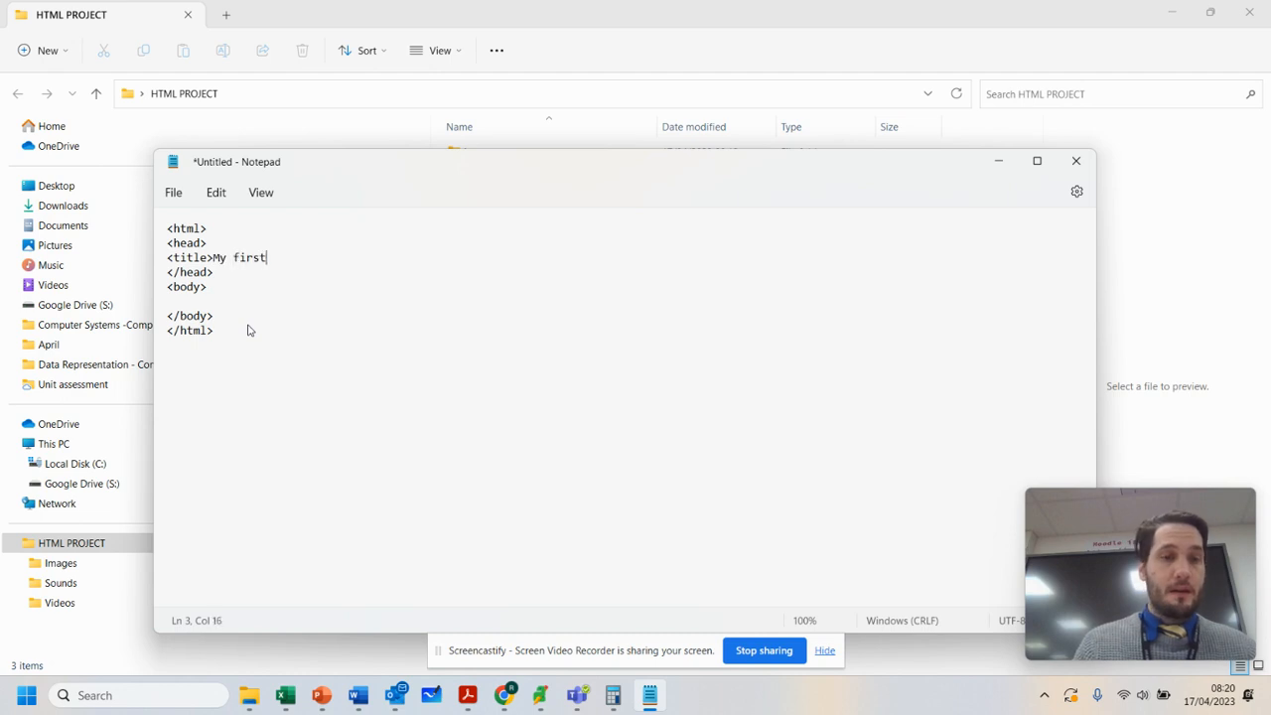
text(web page)
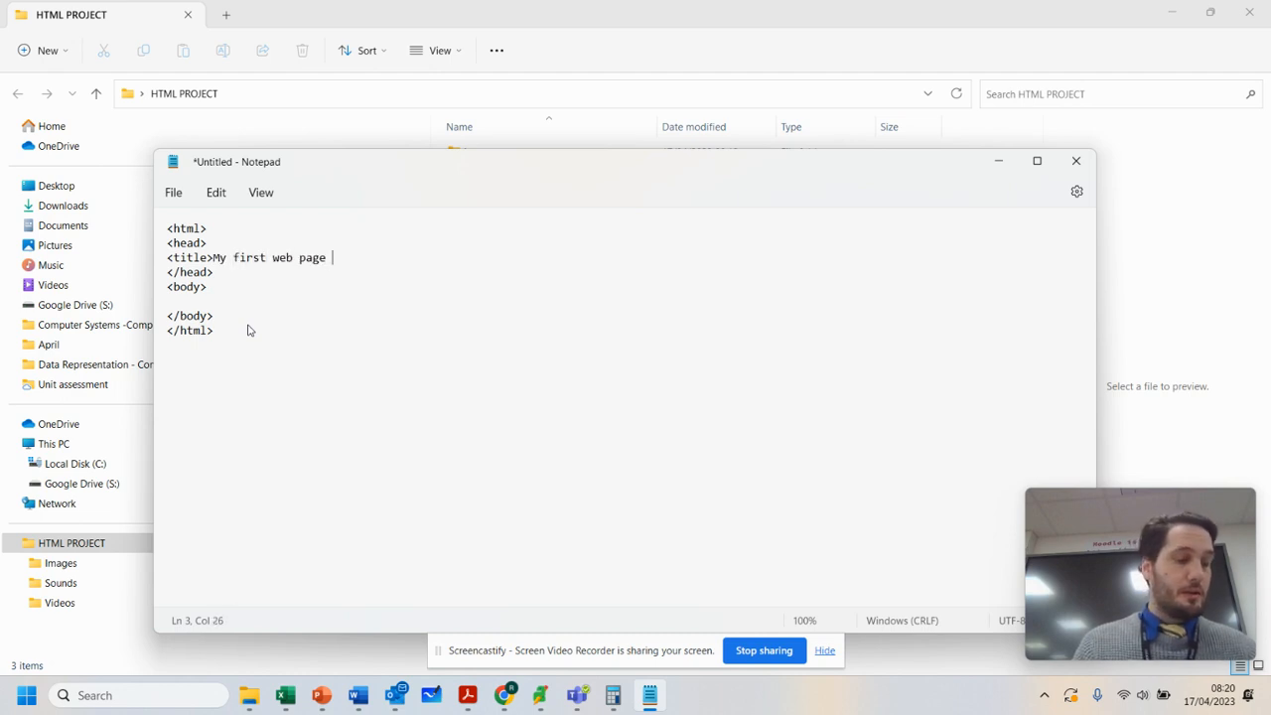
text(</title>)
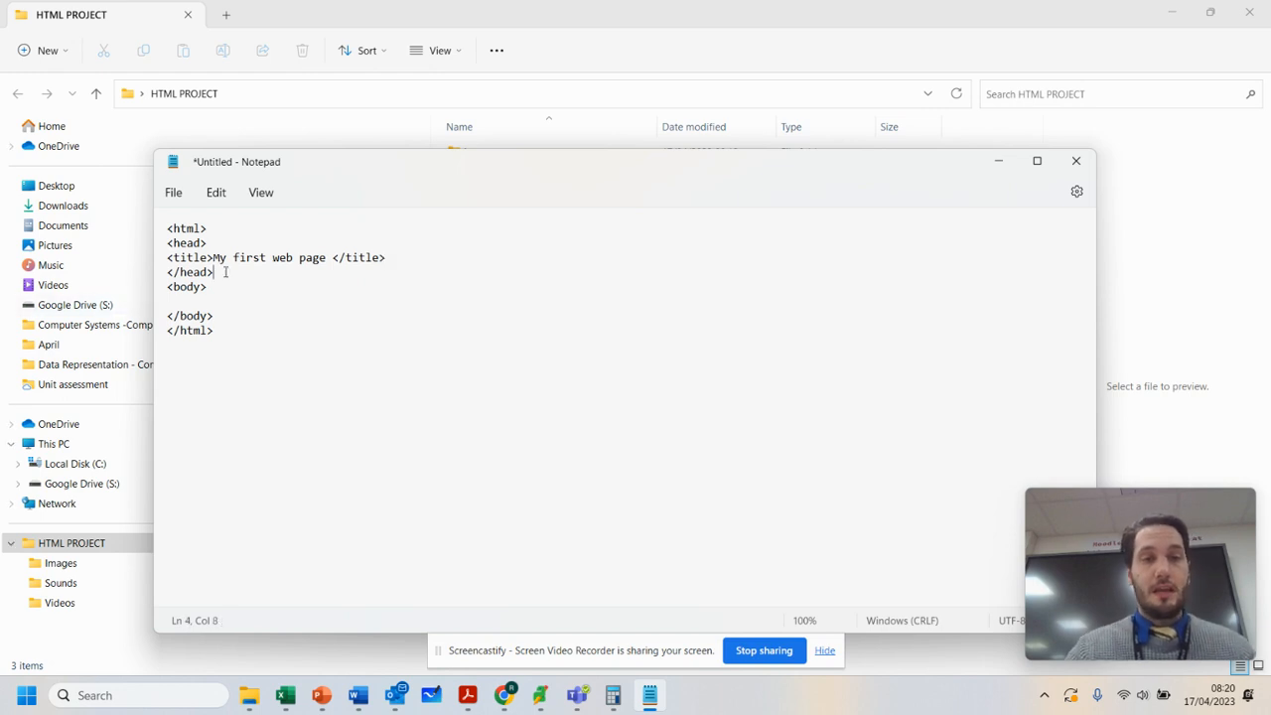
key(enter)
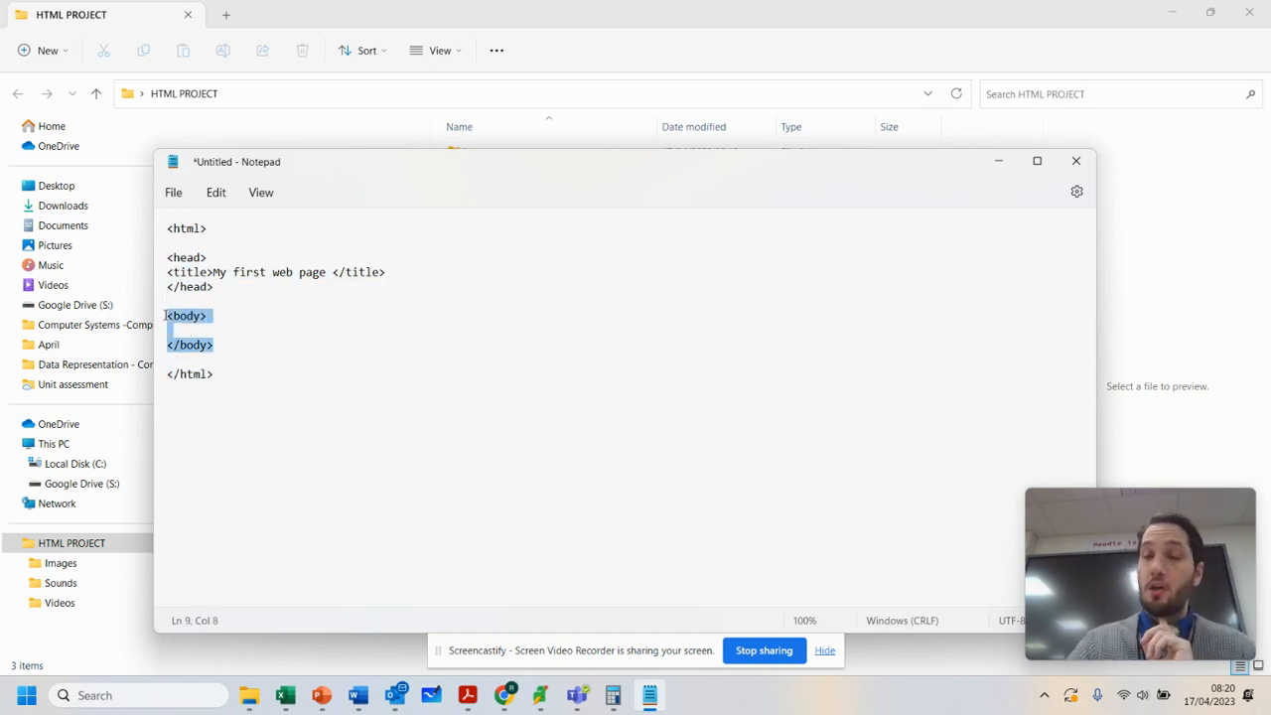
mouse_move(155, 306)
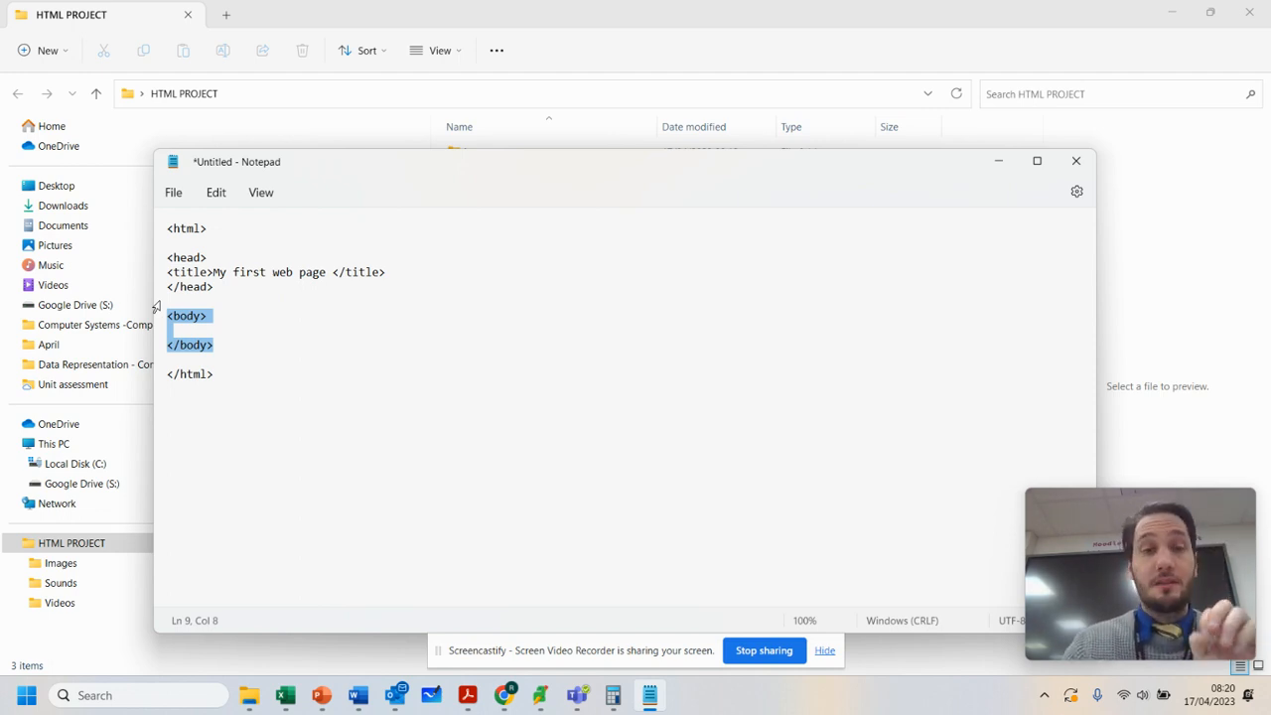
drag(237, 161, 659, 222)
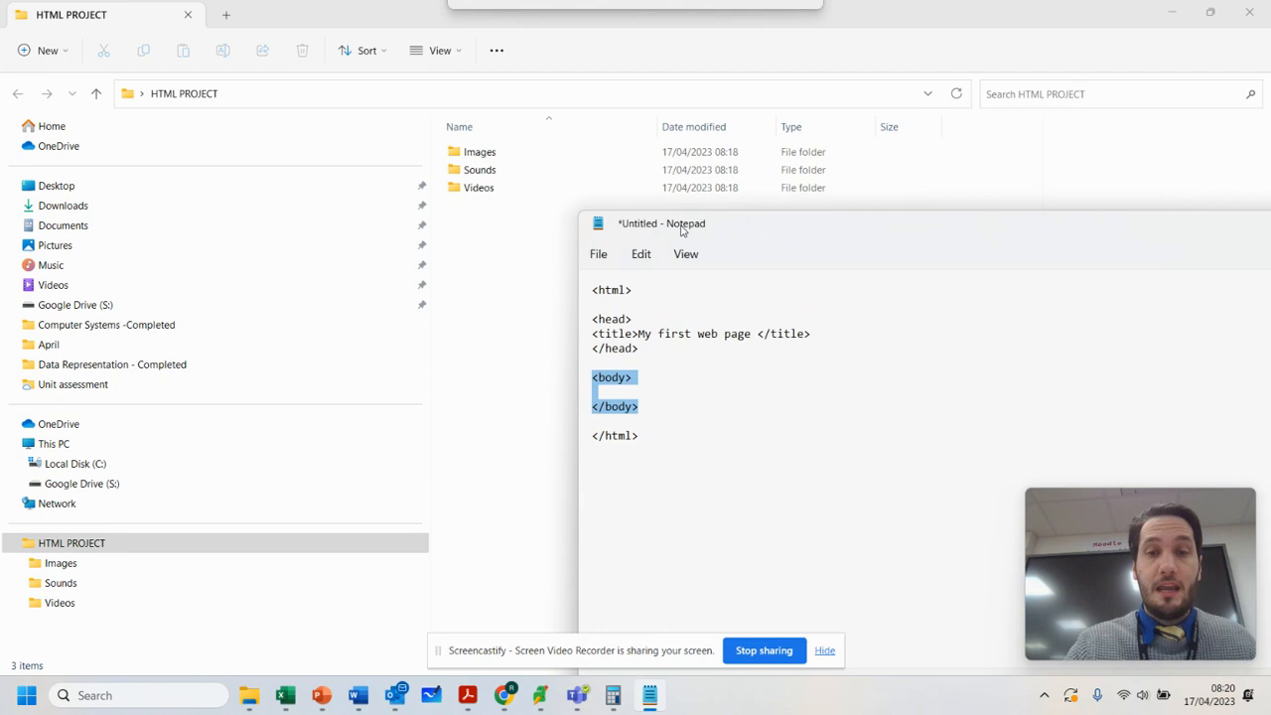
Start Save As and browse to the HTML PROJECT folder on the desktop.
click(600, 254)
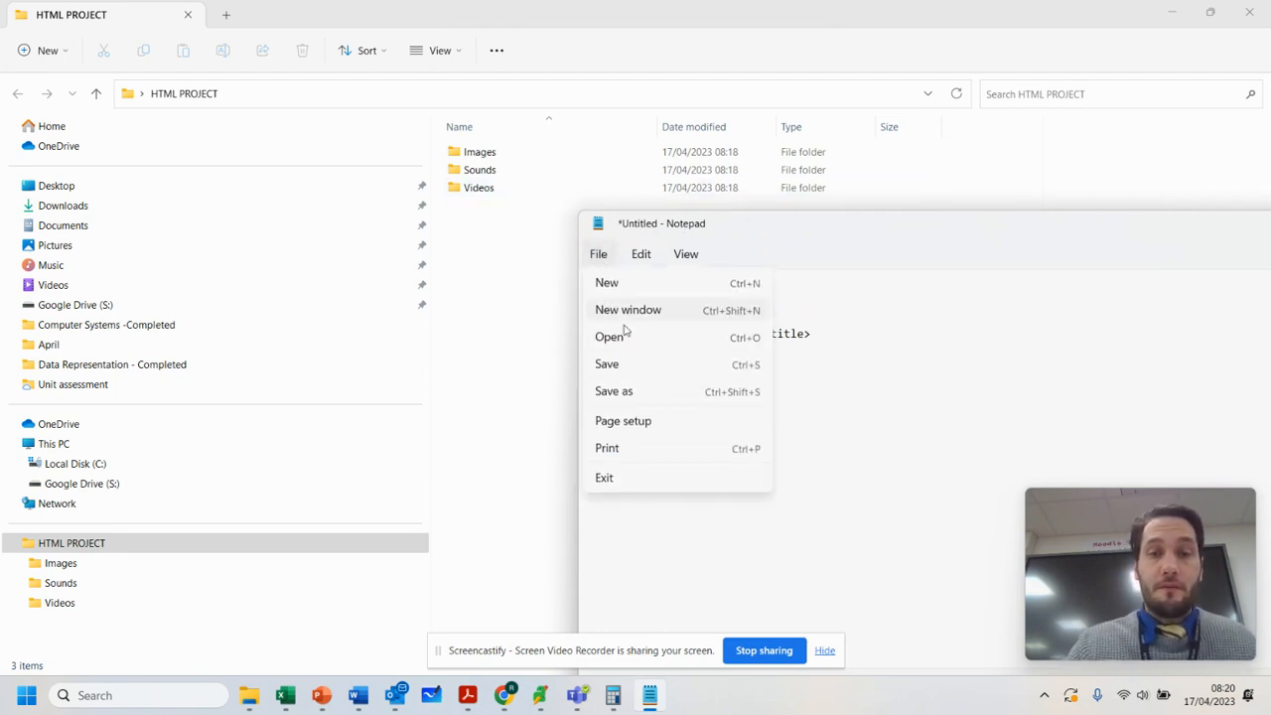
mouse_move(623, 396)
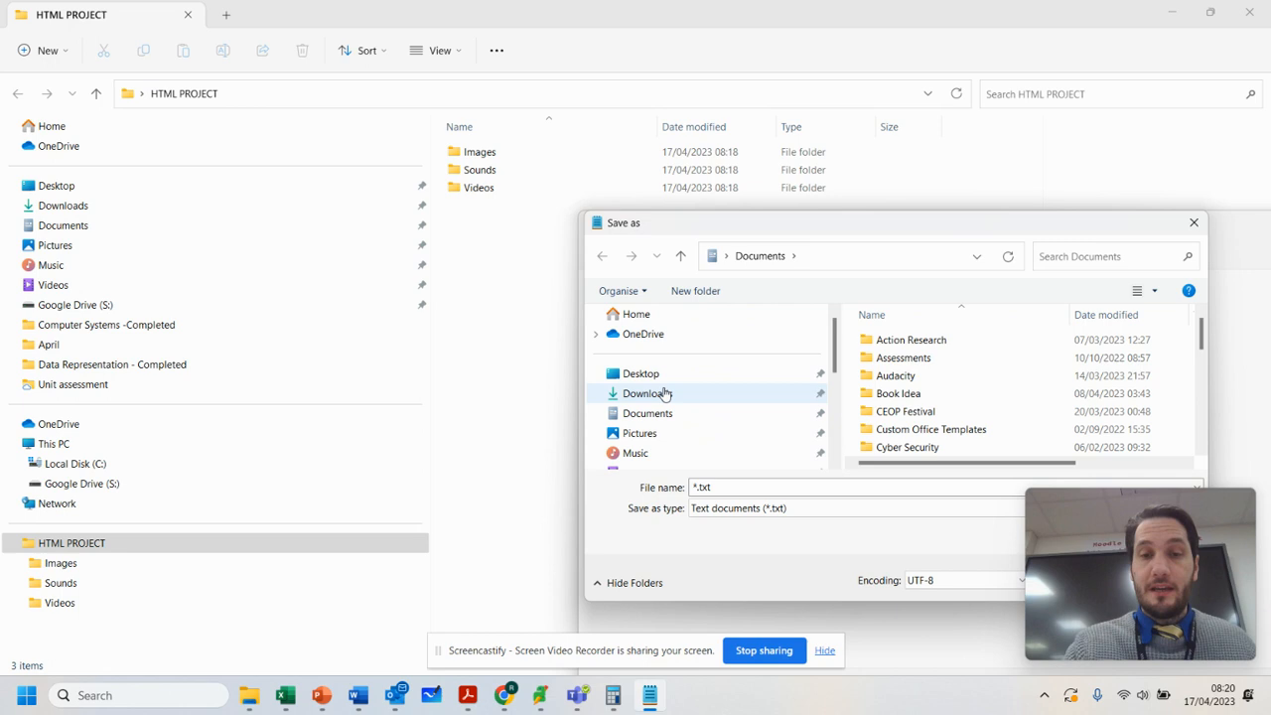
click(640, 373)
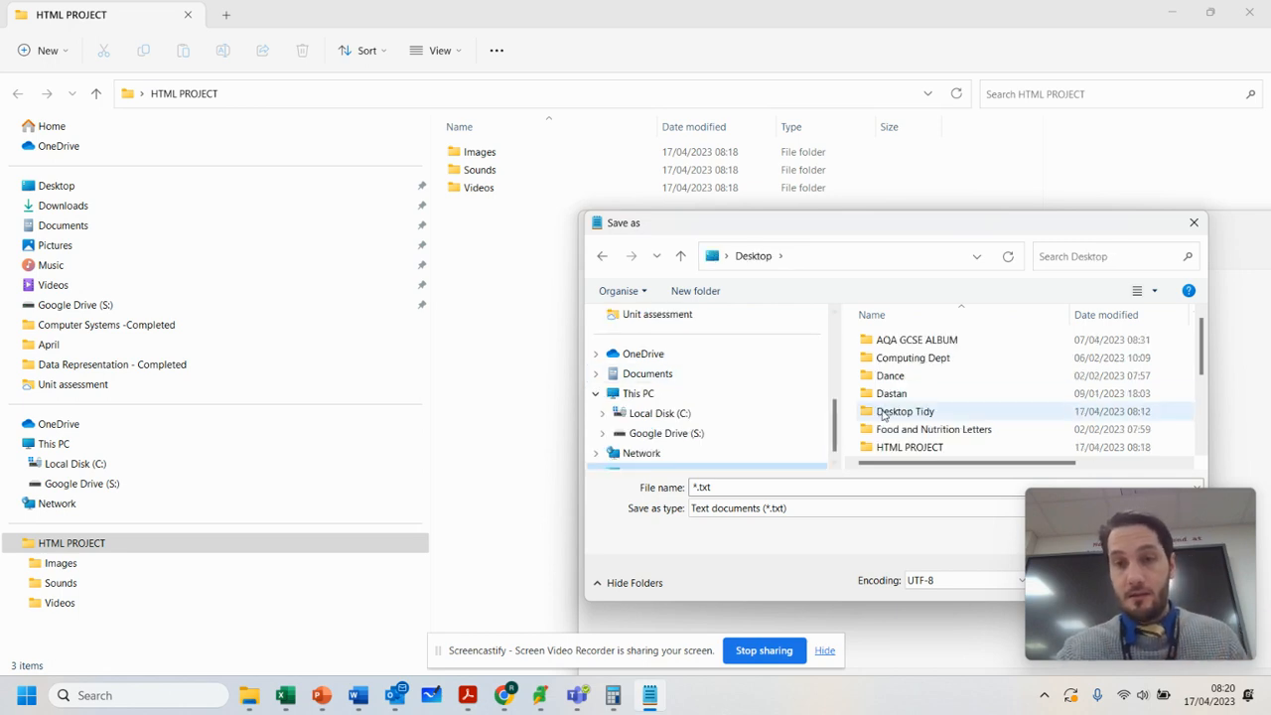
scroll(down, 3)
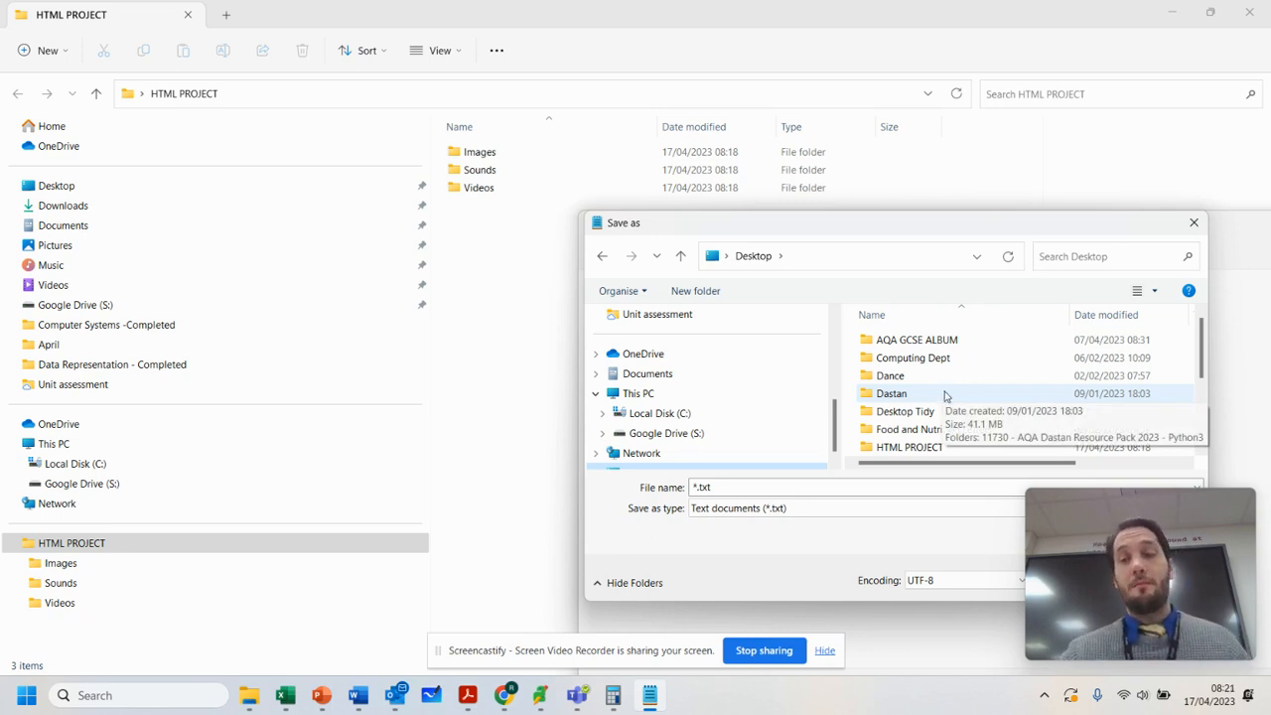
click(909, 445)
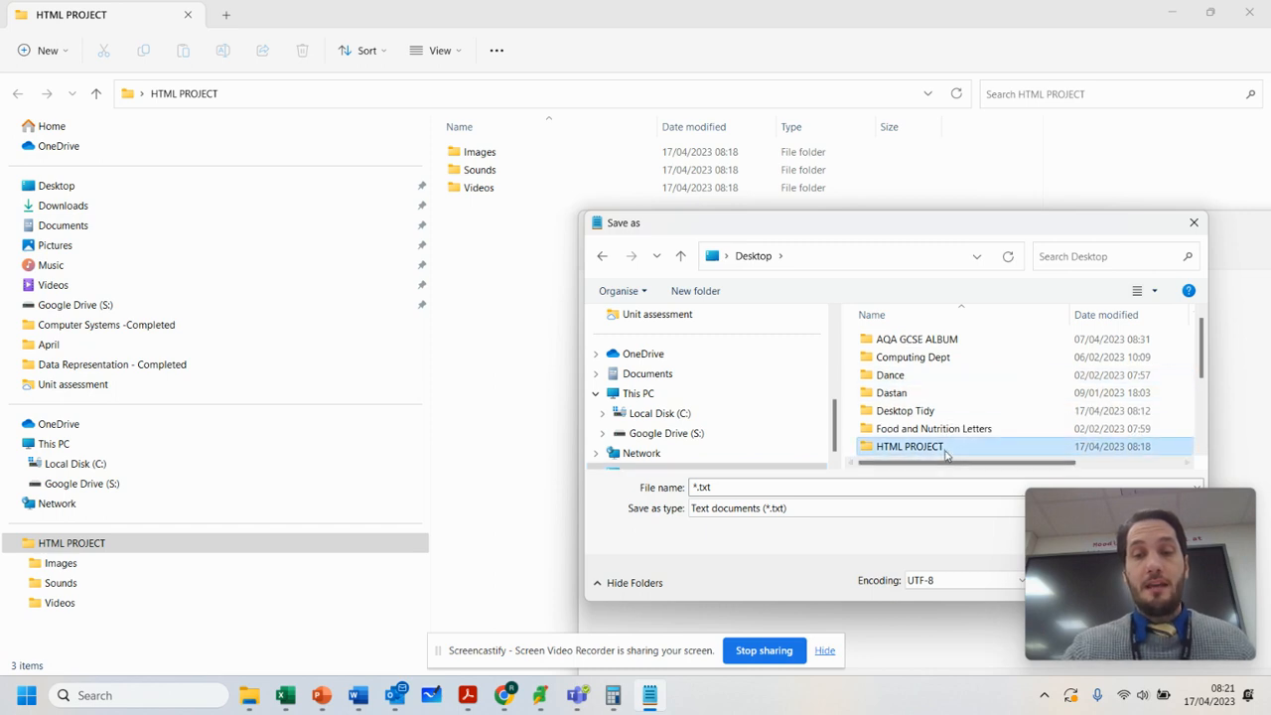
double_click(910, 445)
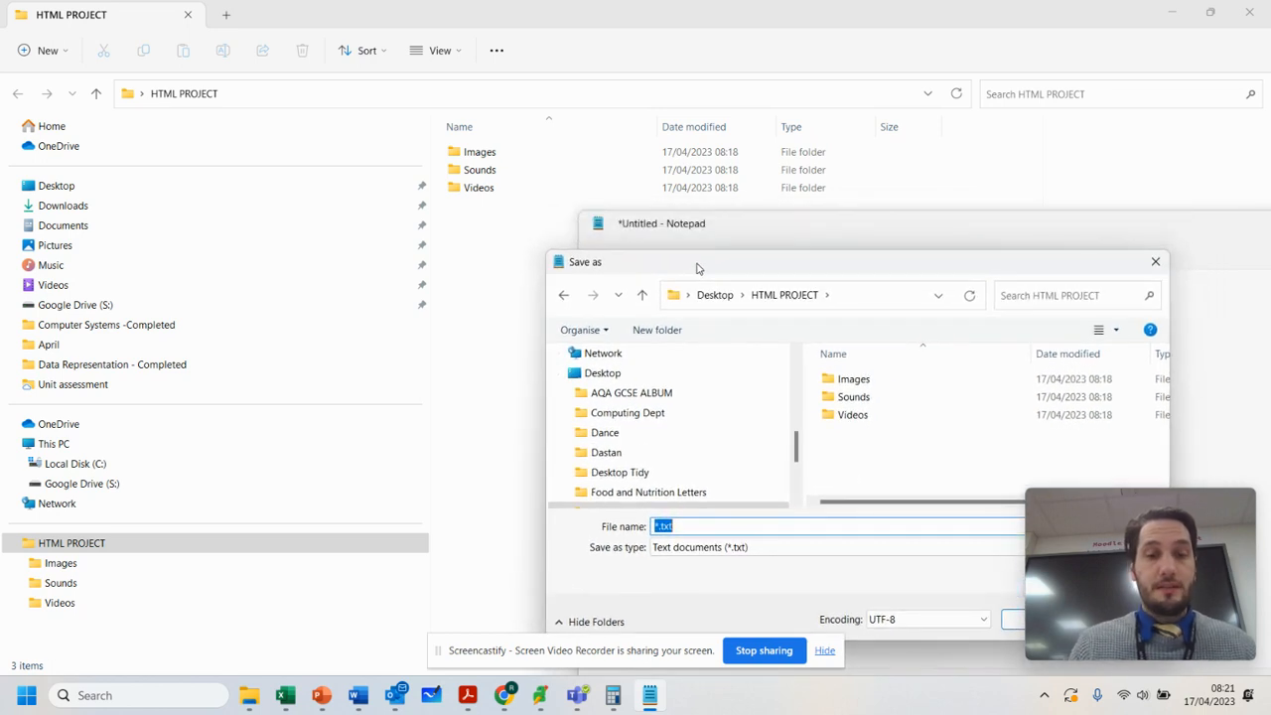
Name the file index.html with Save as type All files and save it.
text(index.)
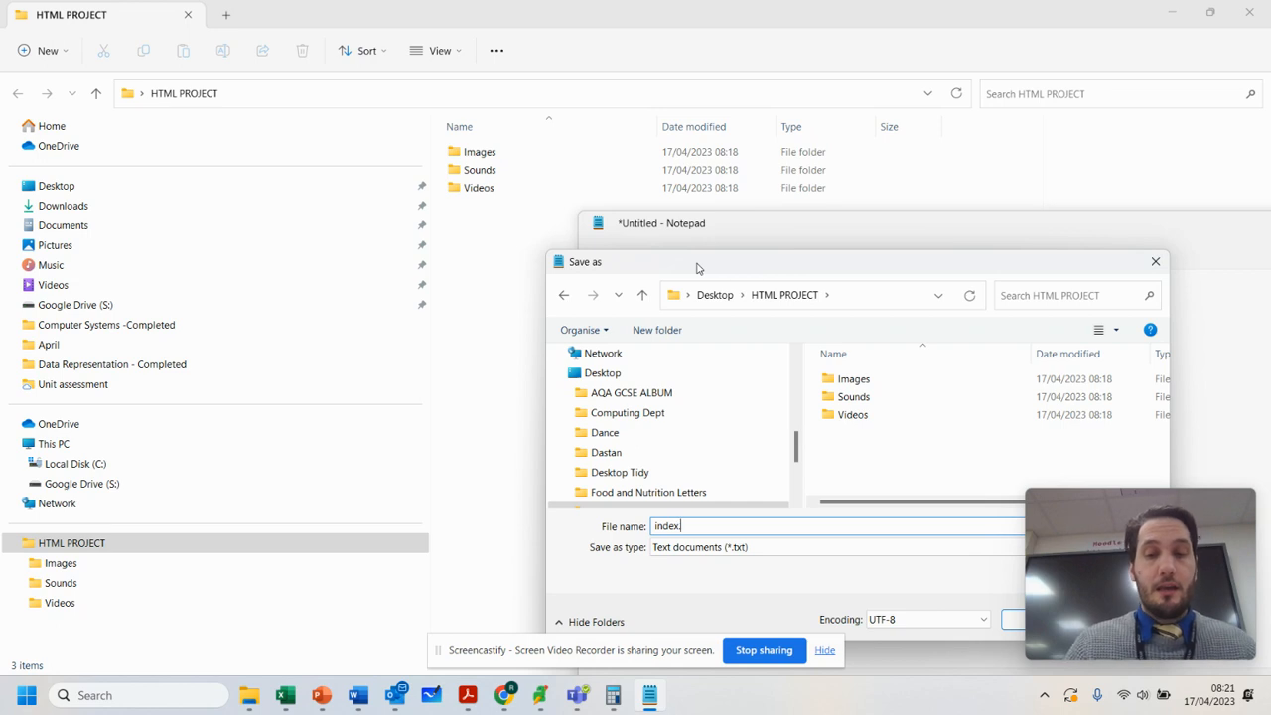
text(html)
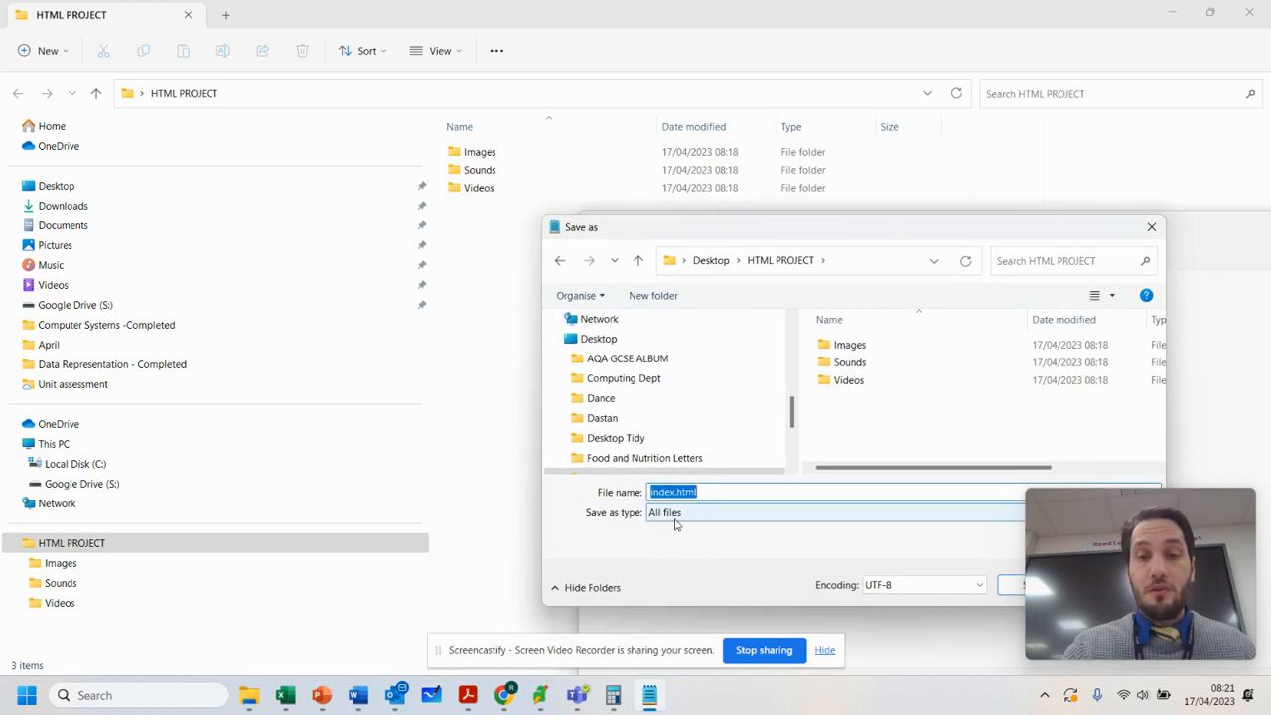
click(715, 493)
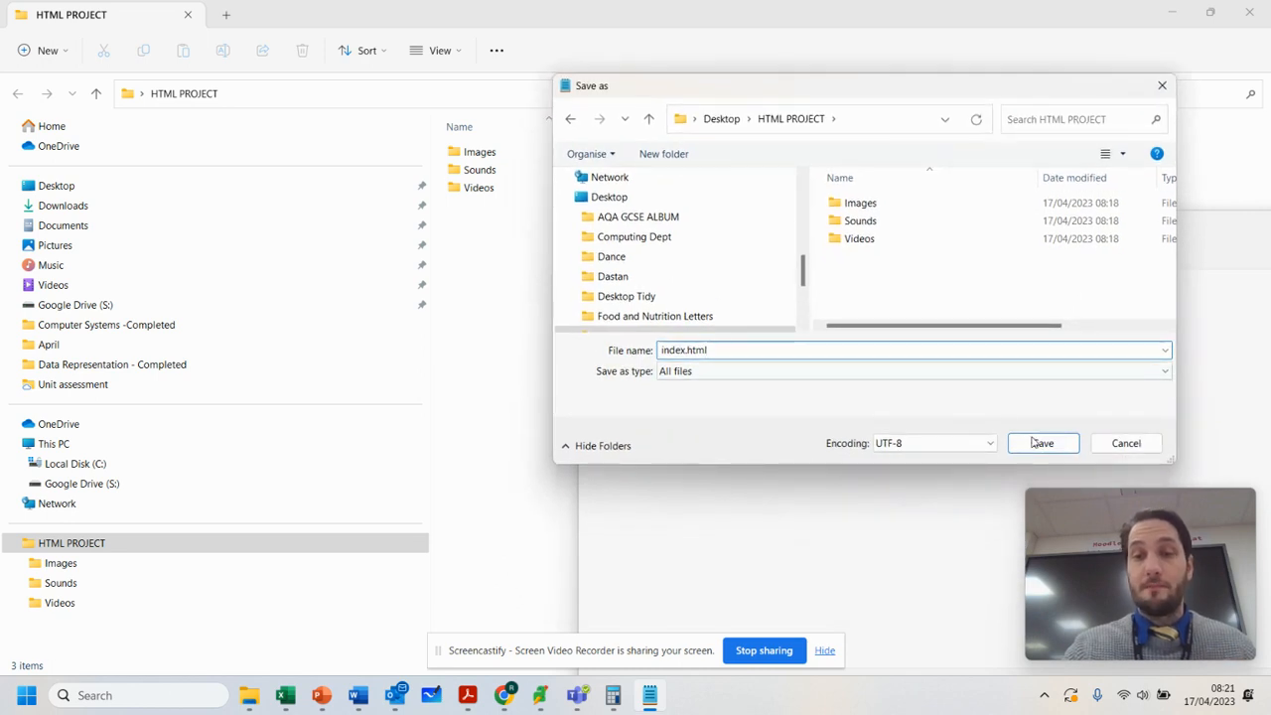
click(1041, 443)
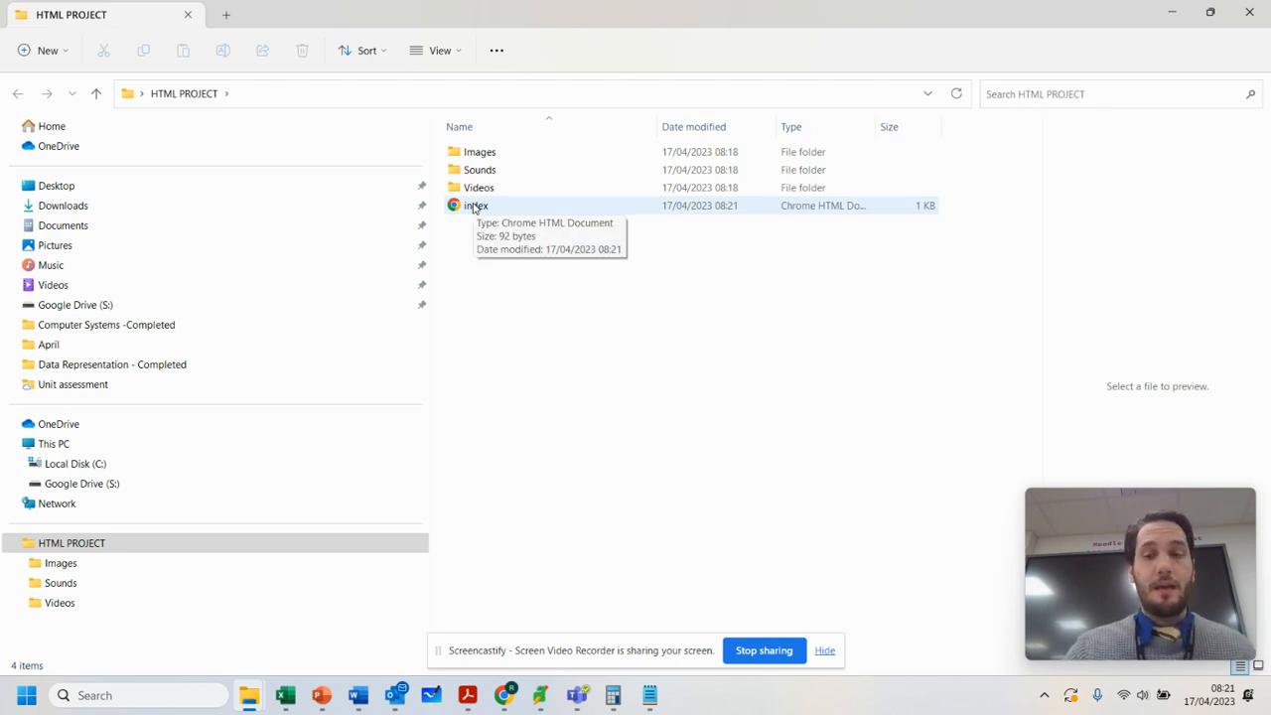
Open index.html in Chrome, retitle it Mr Chambers, save and reload the page.
click(477, 205)
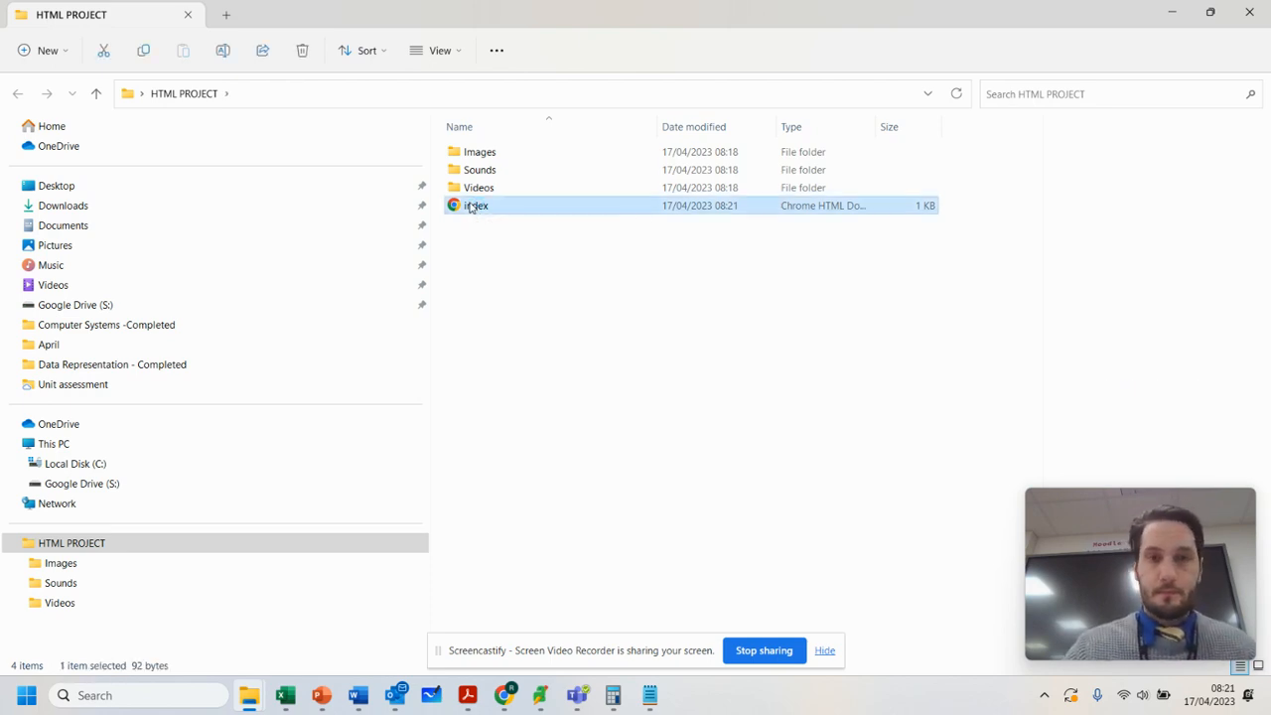
double_click(476, 204)
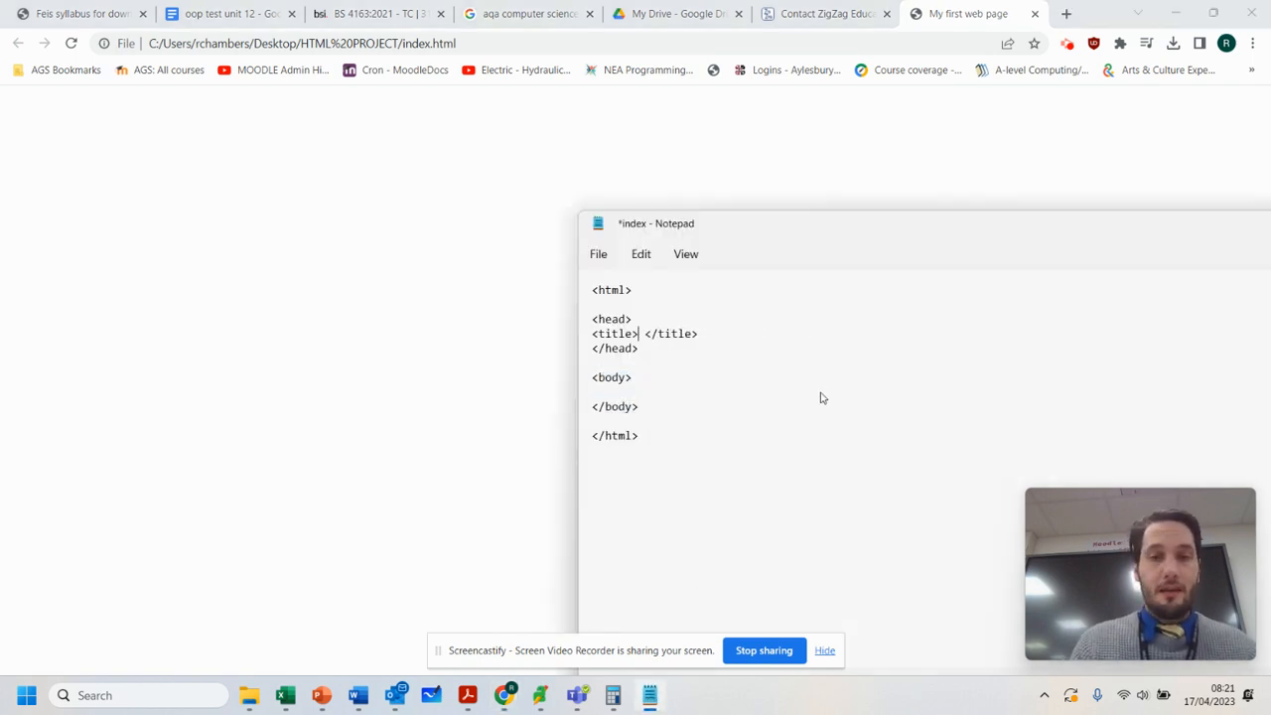
text(Mr Chambers)
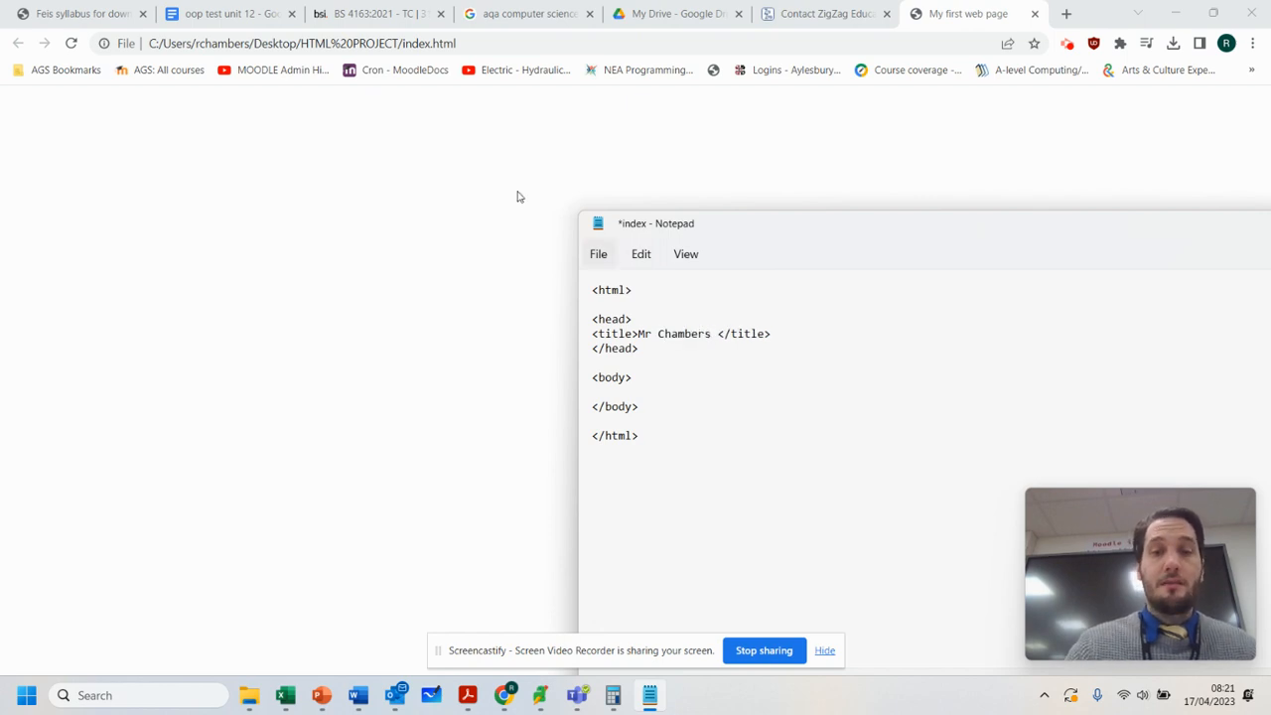
key(ctrl+s)
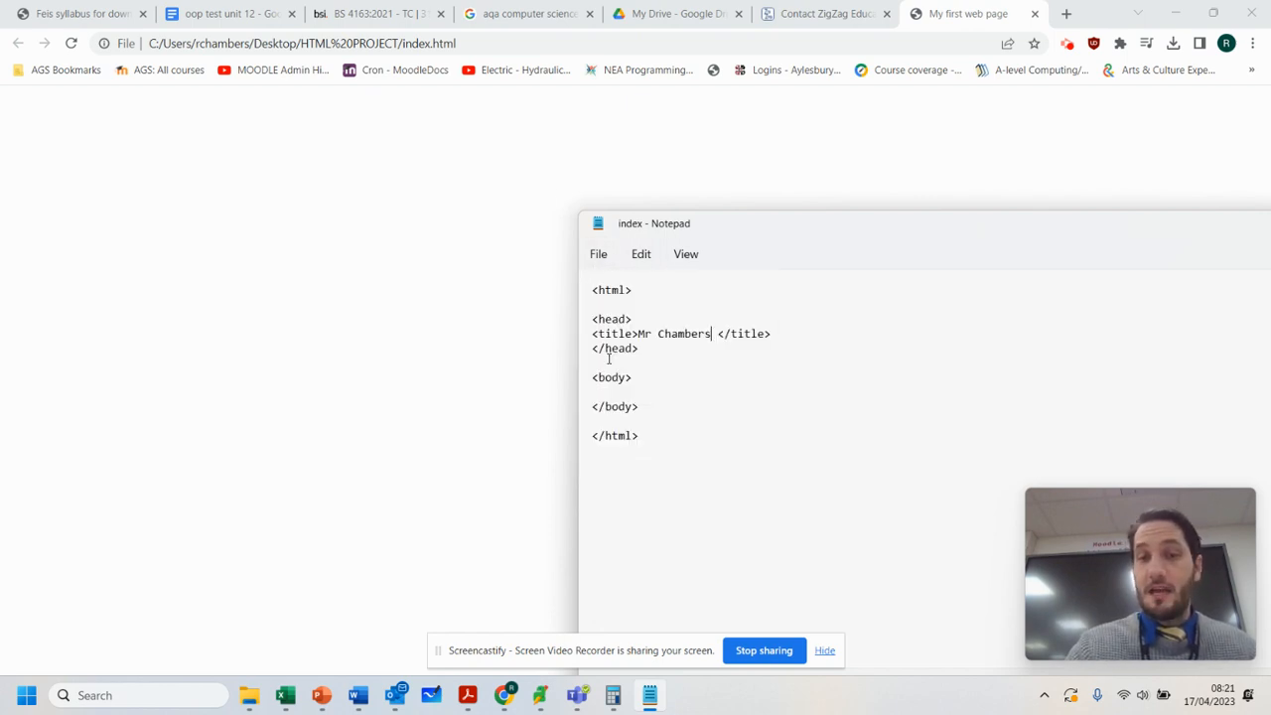
click(72, 43)
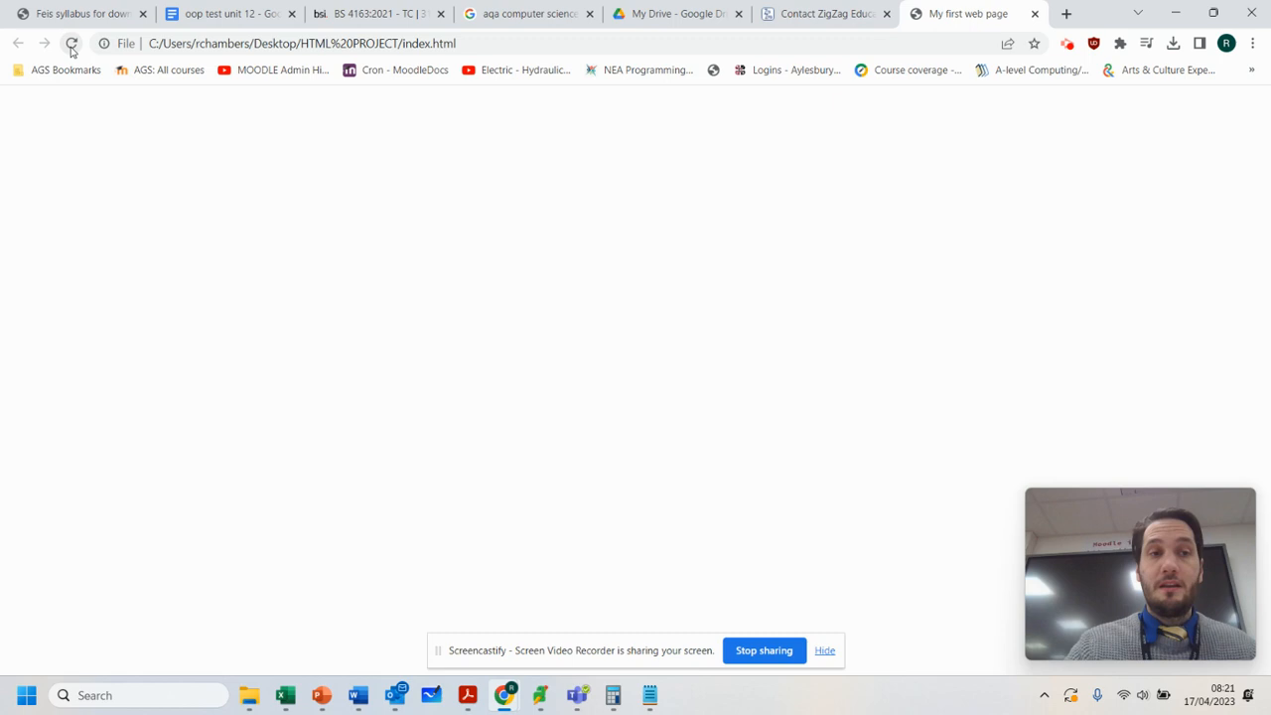